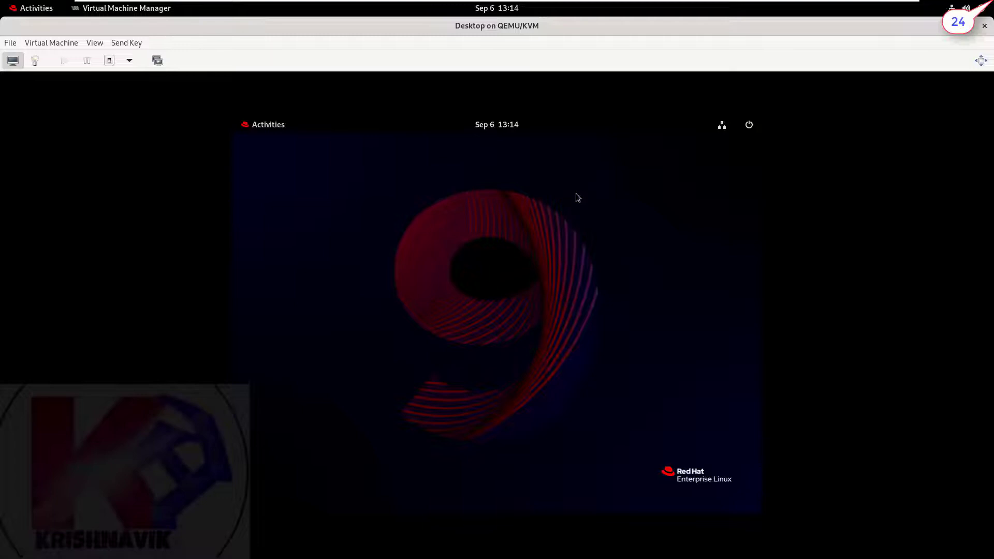
mouse_move(344, 166)
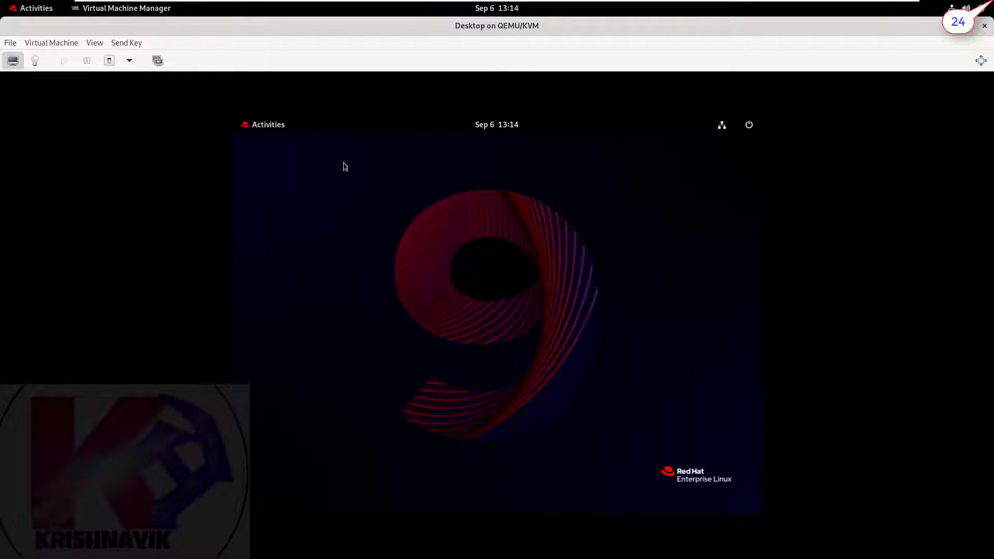
mouse_move(285, 141)
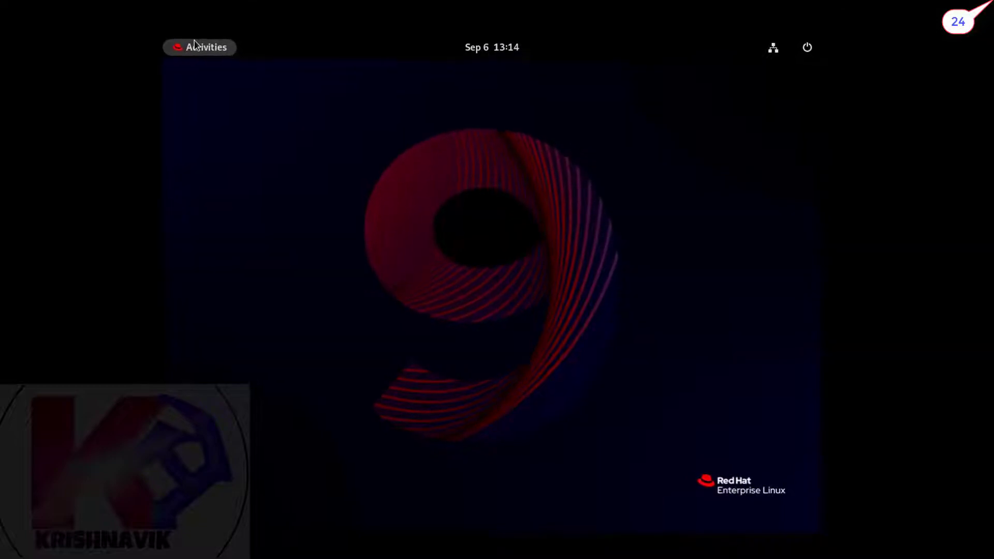
Step: Open a terminal inside the RHEL 9 VM and run 'ip a', showing address 192.168.122.10
click(200, 46)
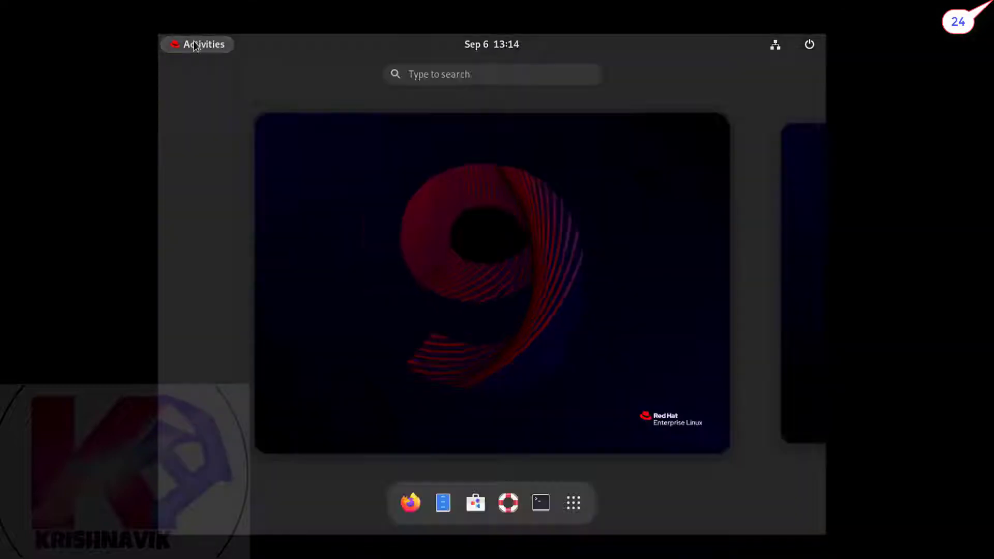
click(539, 503)
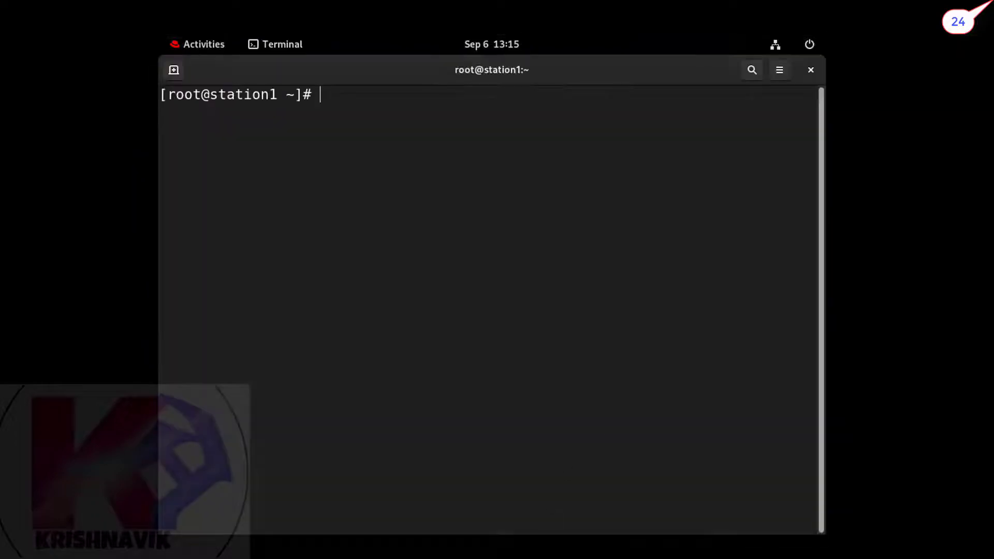
text(ip a)
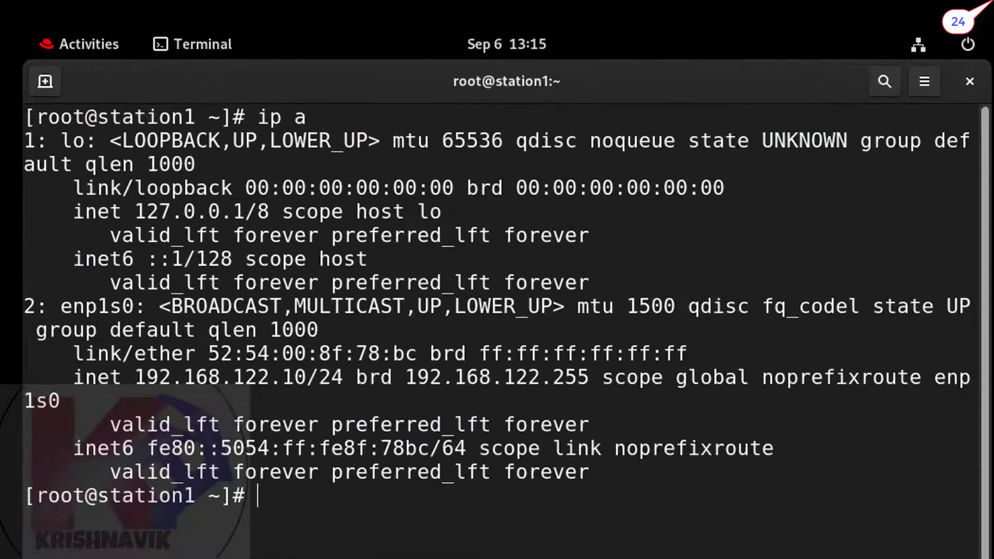
double_click(215, 384)
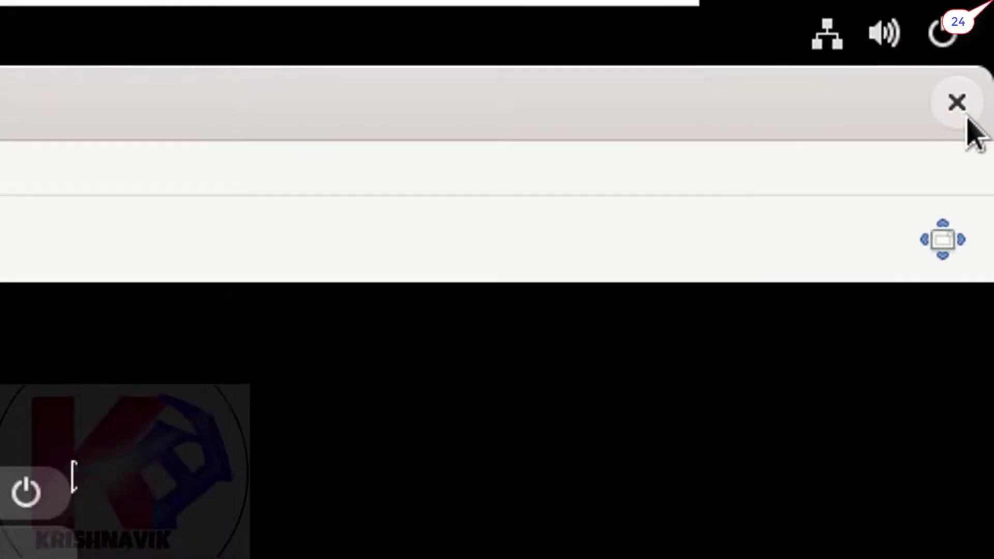
Step: Close the VM console and become root in a host terminal with 'su -'
click(957, 102)
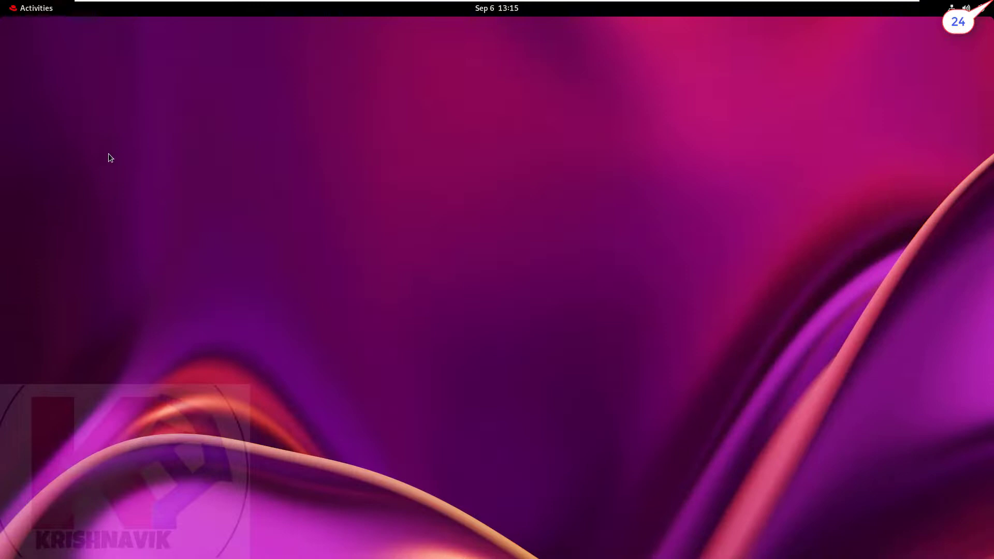
click(35, 8)
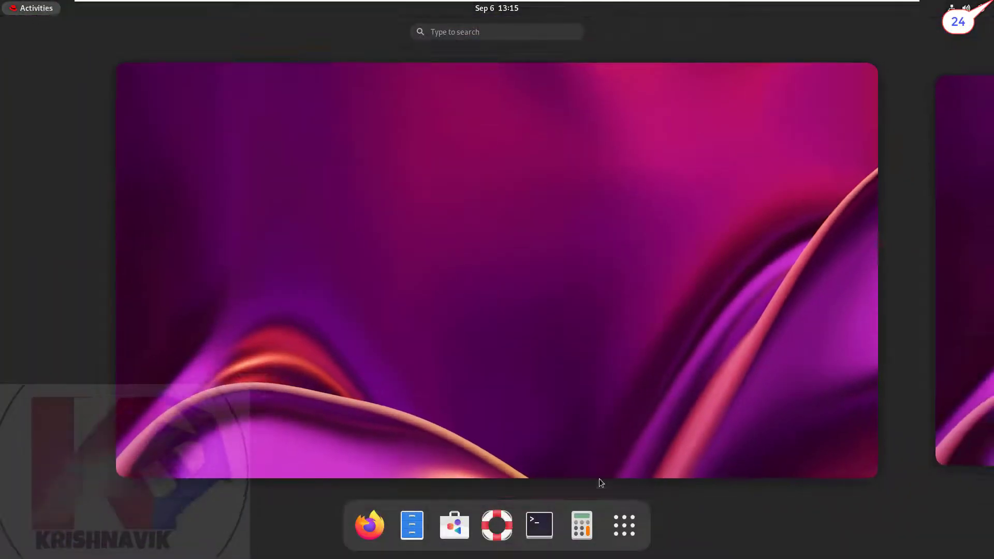
click(539, 525)
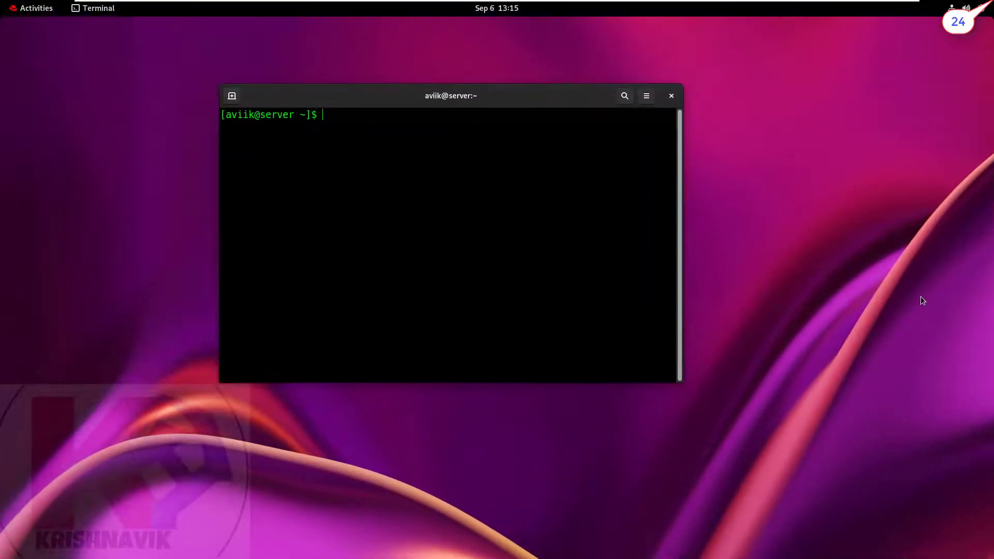
text(su -)
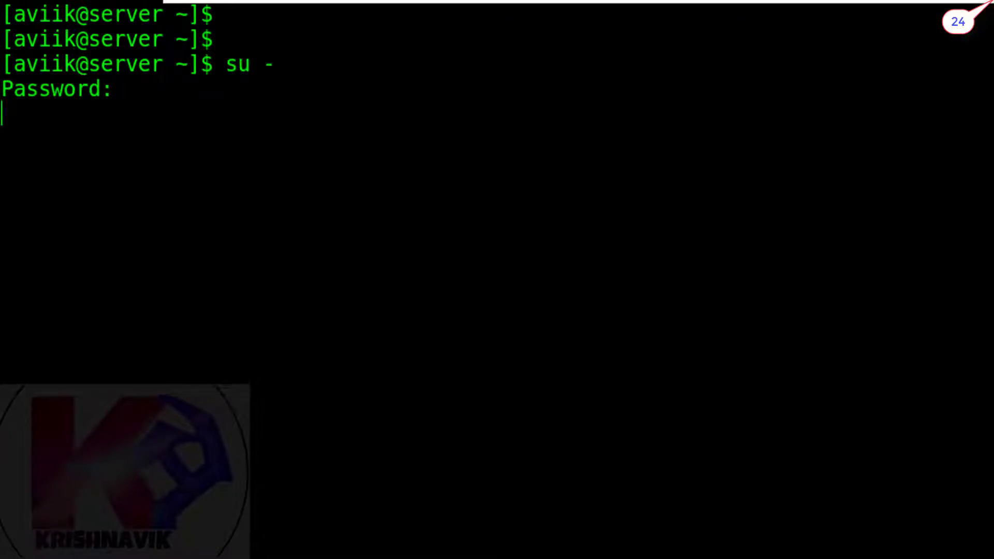
text(ssh)
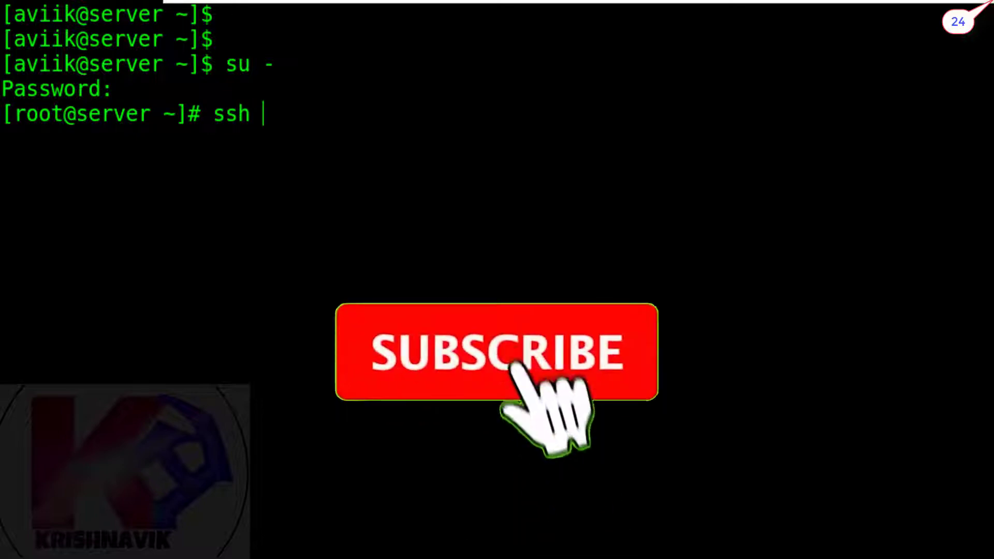
text(root@192.16)
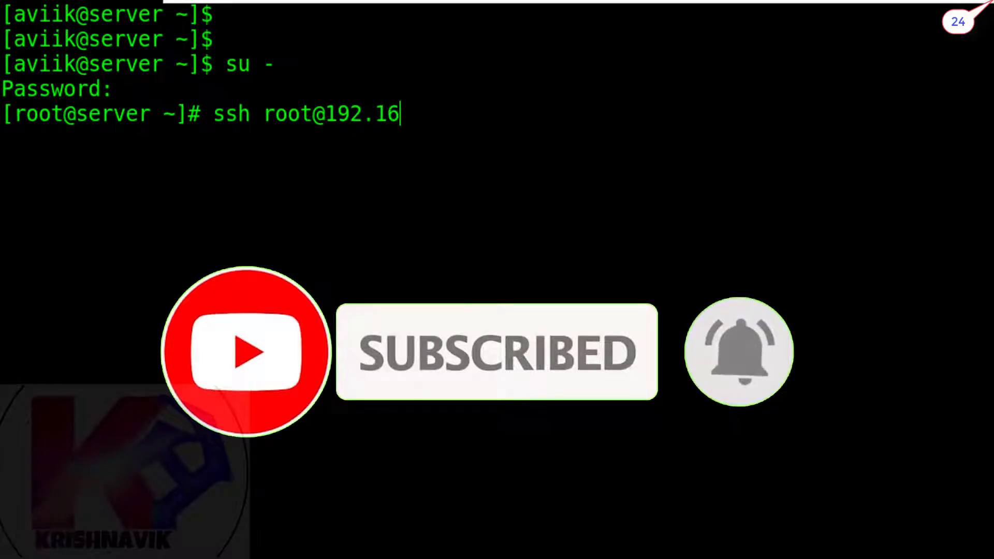
text(8.122)
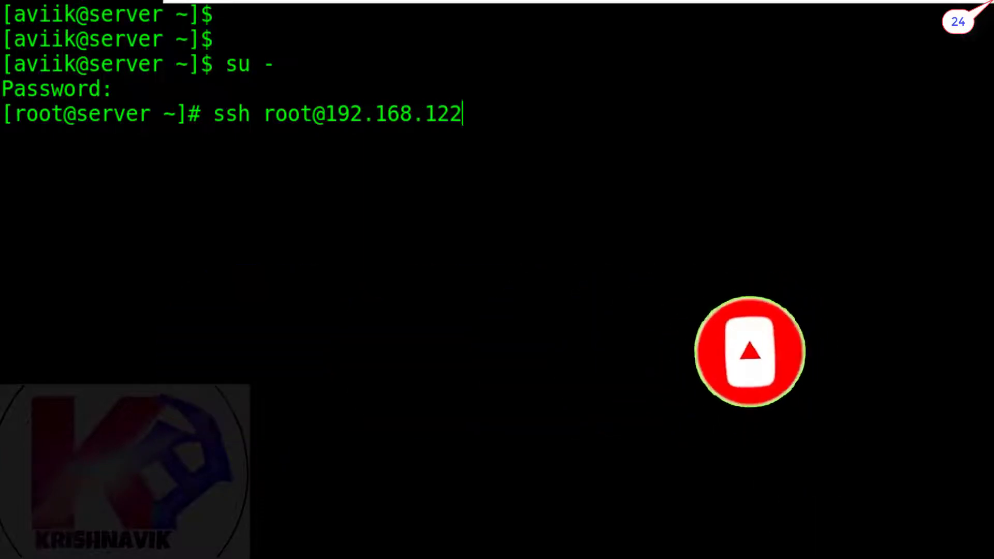
text(.10)
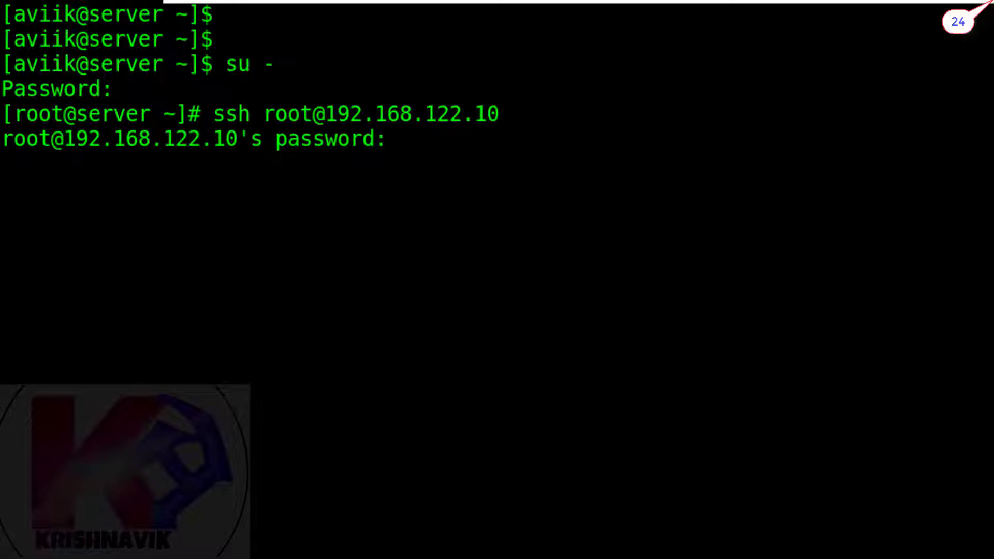
key(Return)
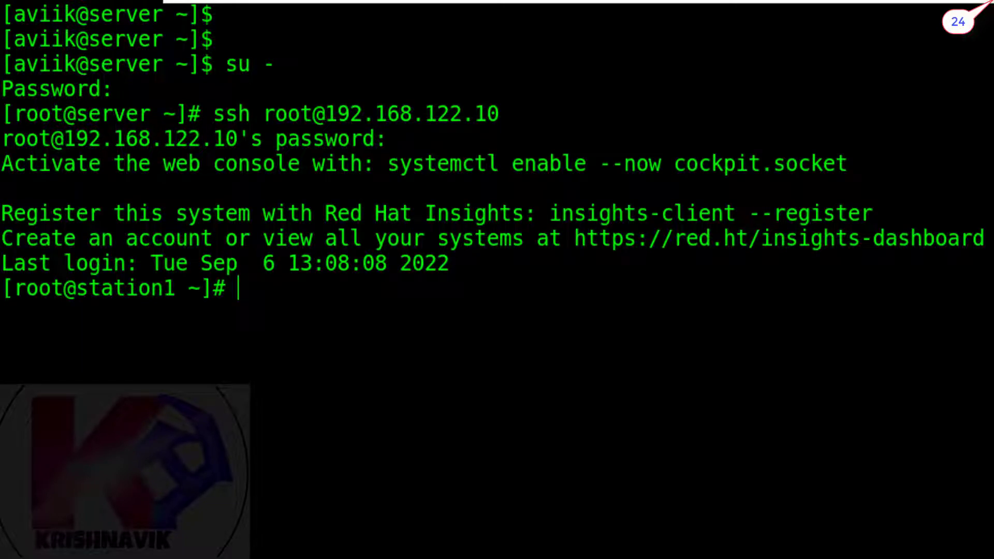
text(exit)
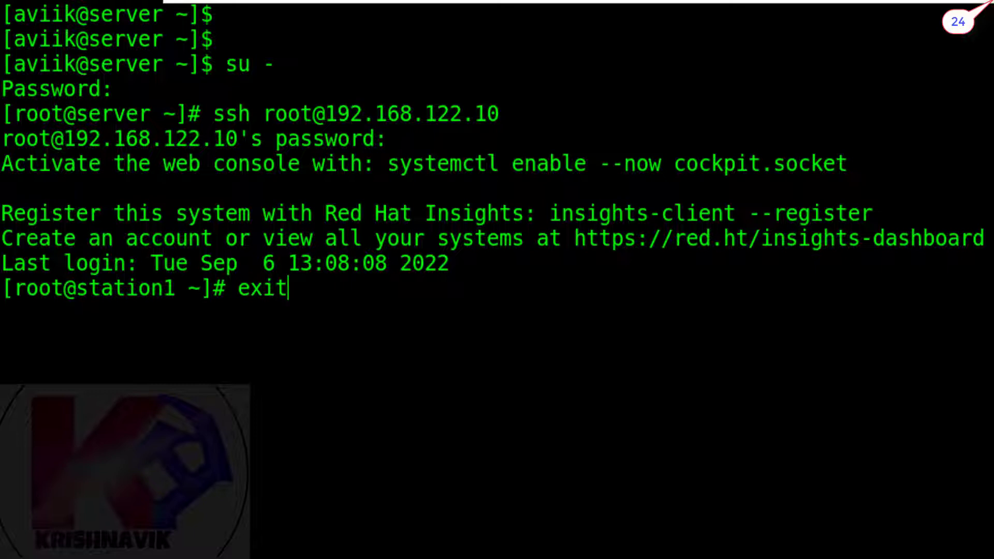
key(Return)
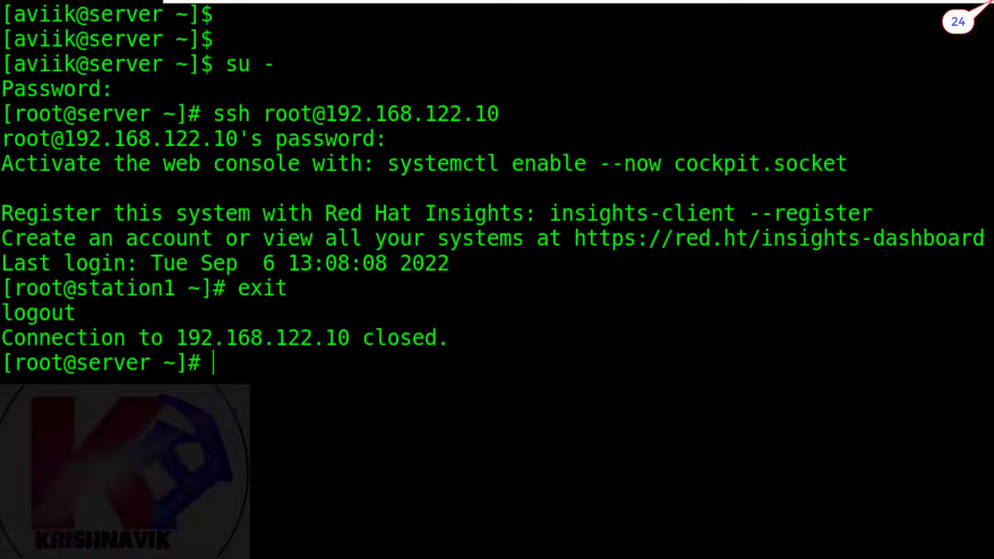
Step: Add '192.168.122.10 desktop' to the host's /etc/hosts in vim and save with :wq
text(vim /etc/h)
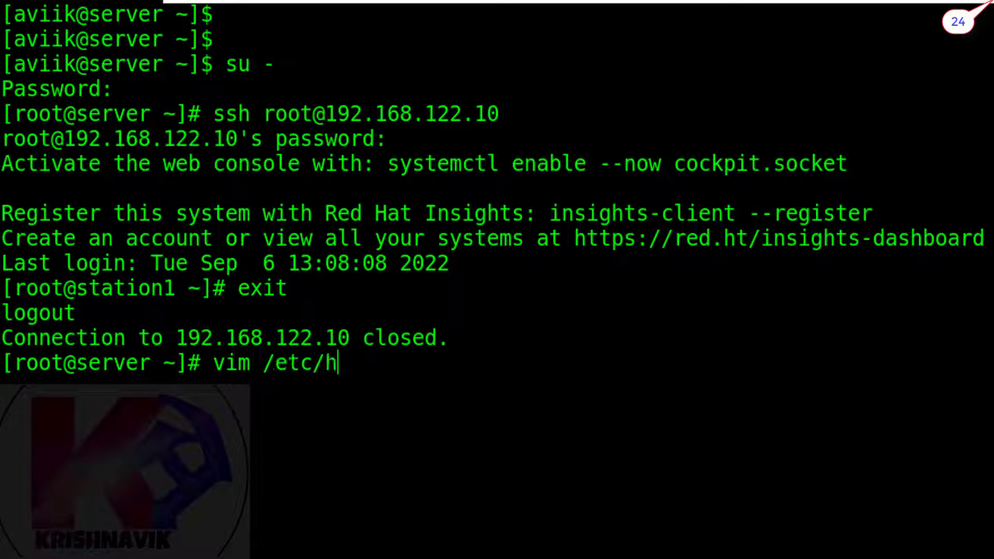
text(osts)
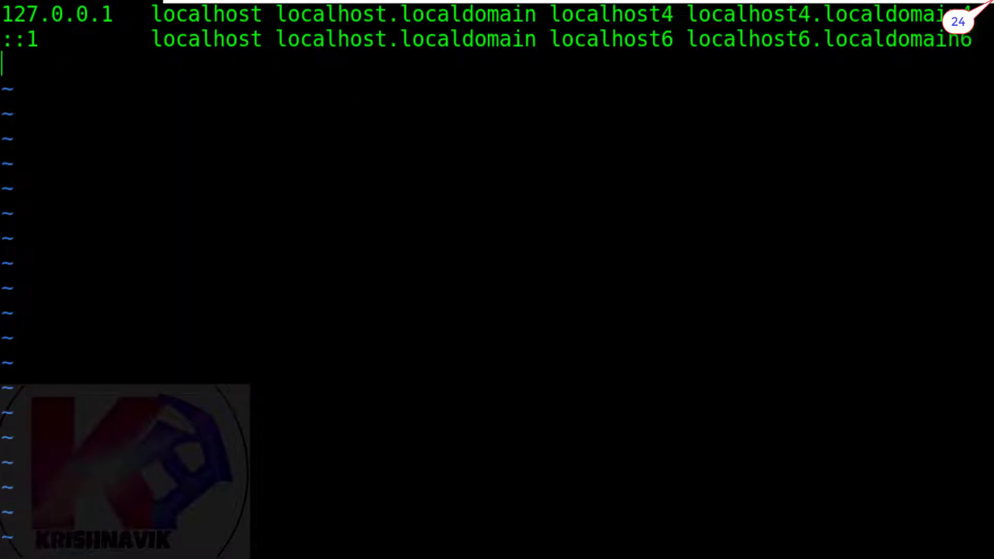
text(192)
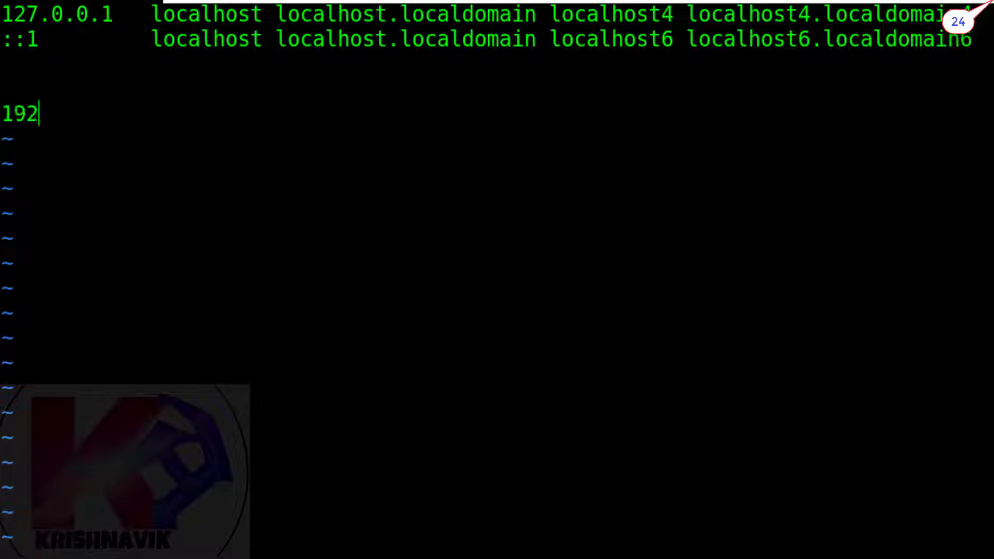
text(.168.122.10  desk)
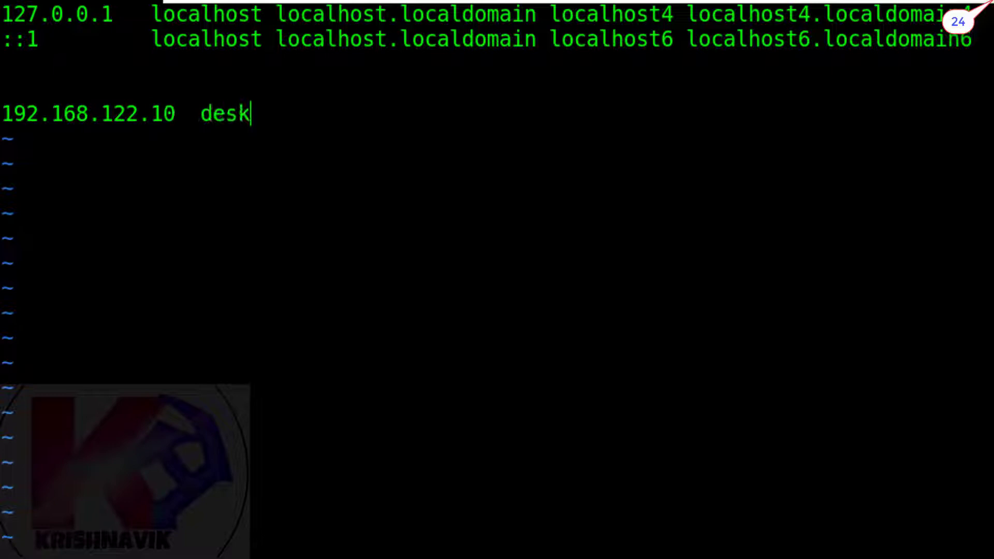
text(top)
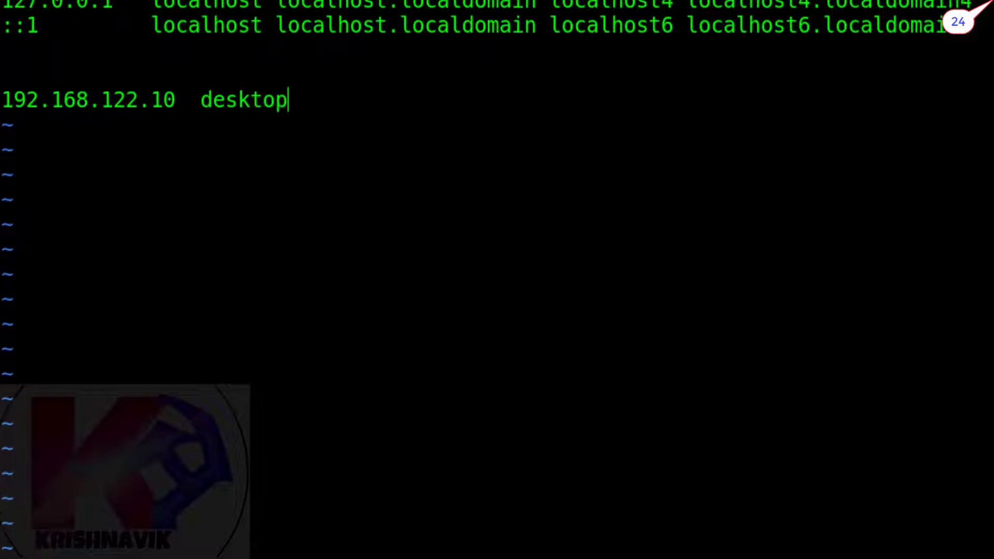
text(:wq)
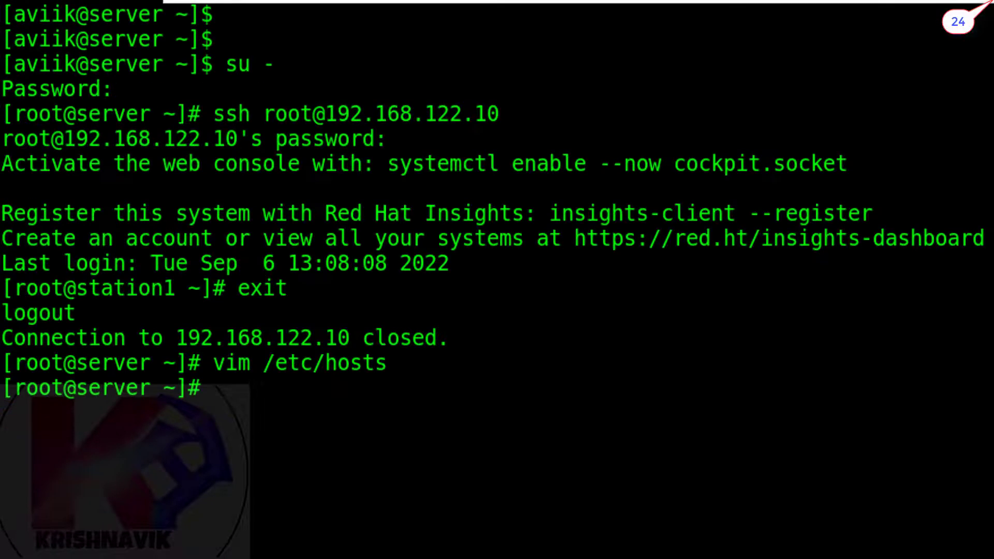
Step: Ping desktop to confirm it resolves, then SSH as root@desktop, accepting the host key
text(ping deskt)
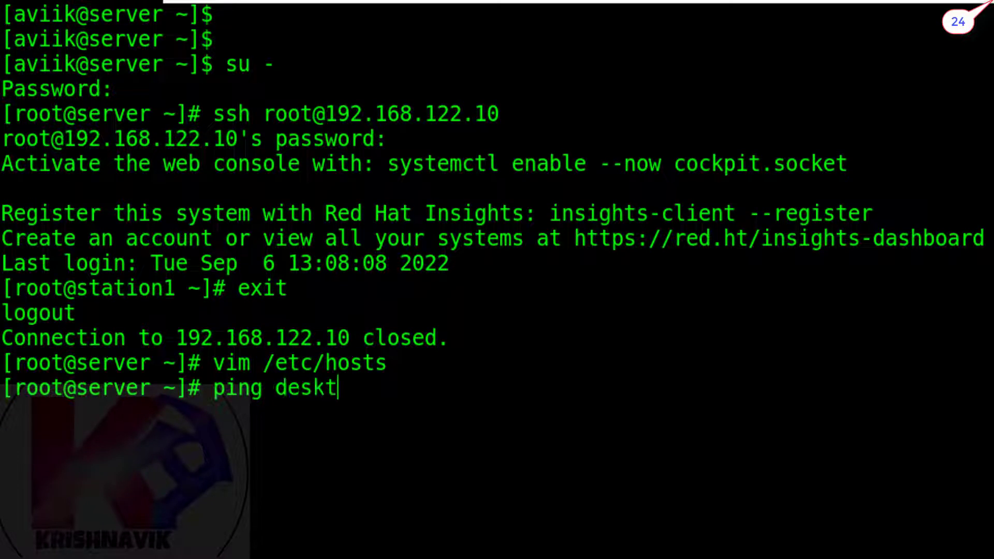
text(op)
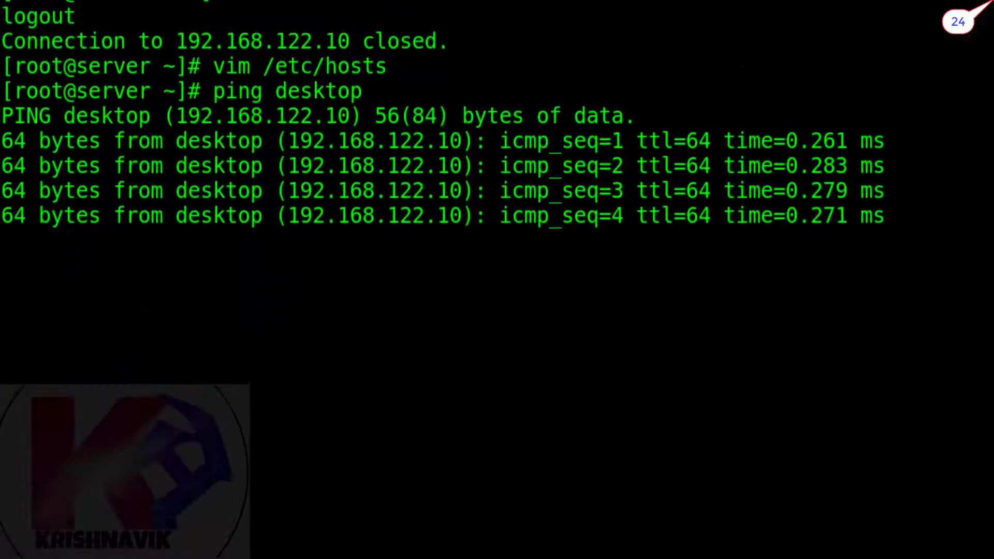
text(ssh r)
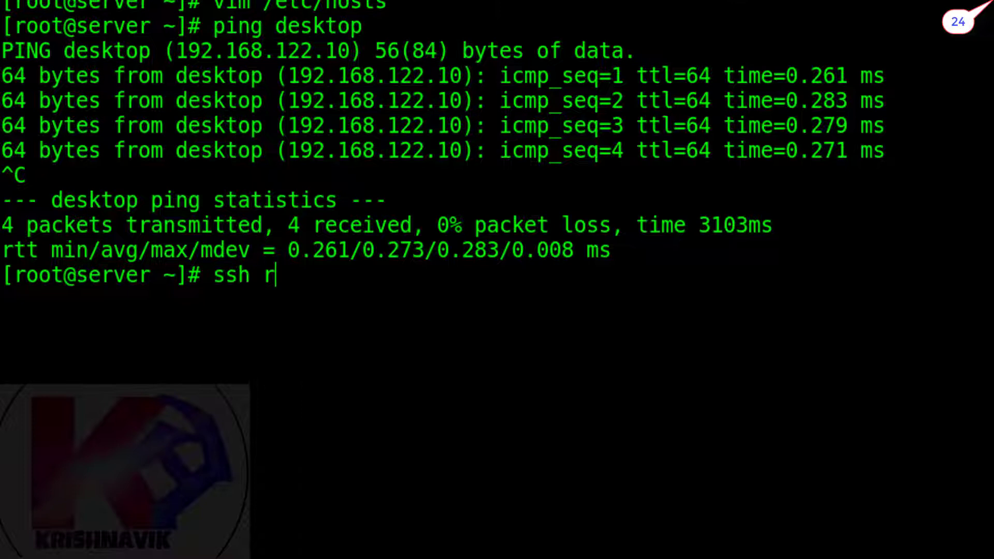
text(oot@desktop)
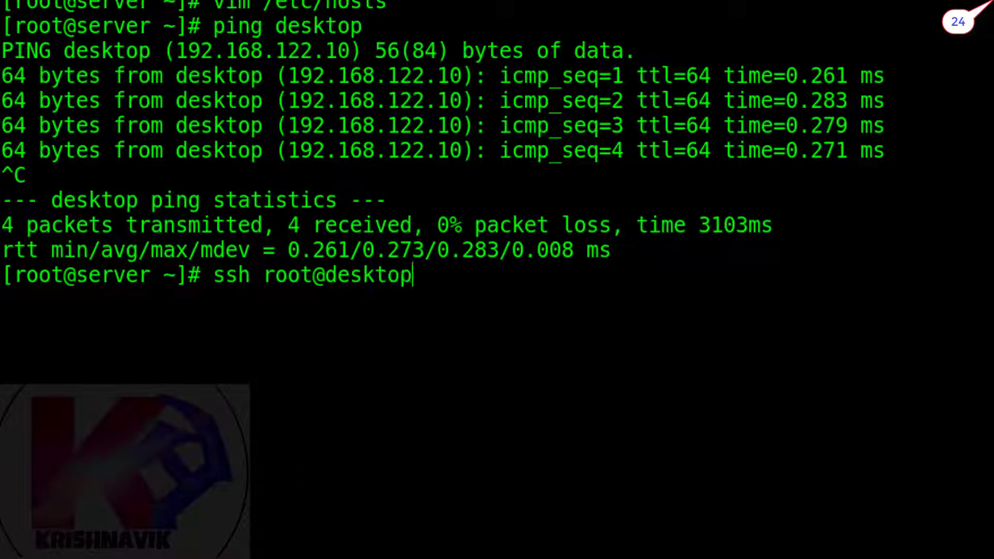
text(y)
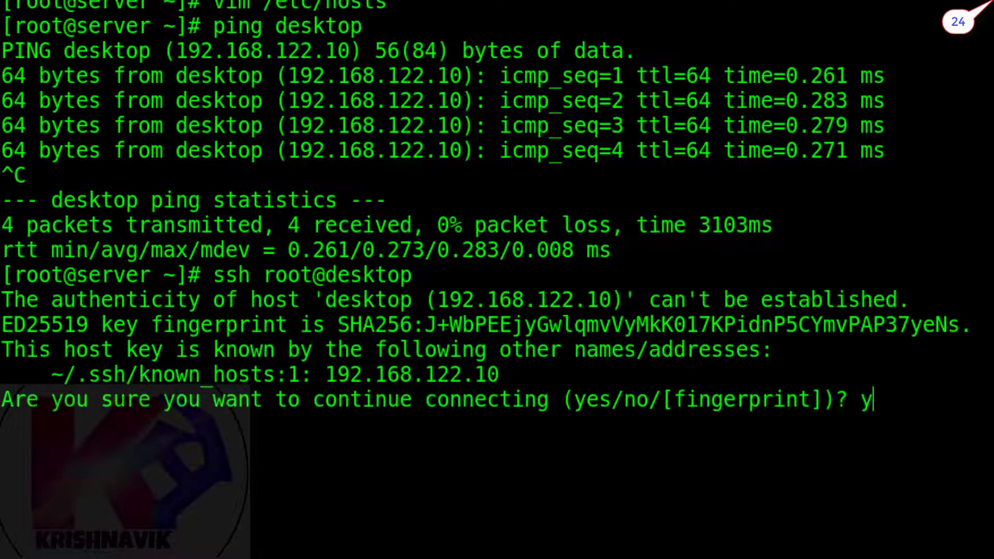
text(es)
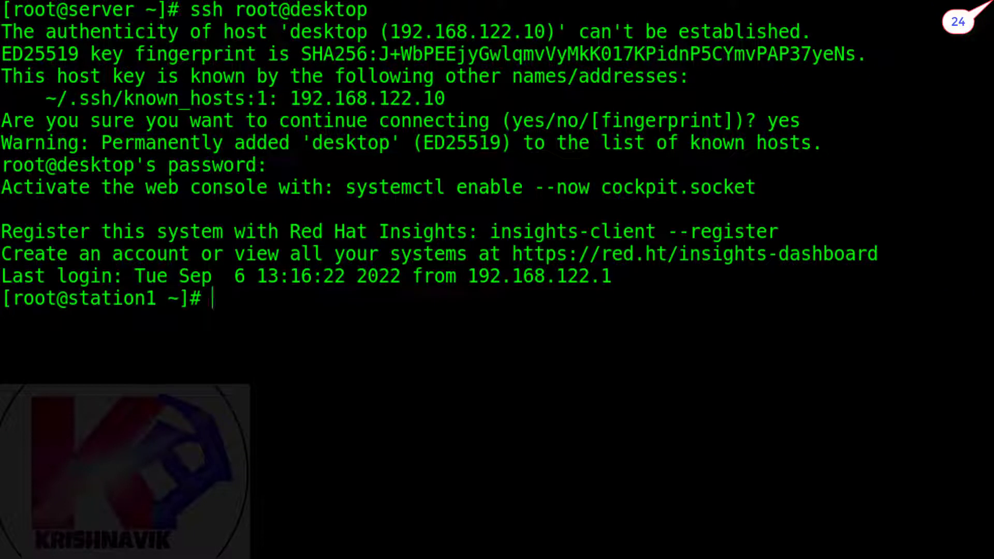
Step: Run 'ip a' on station1 to confirm the session is on the VM
text(ip a)
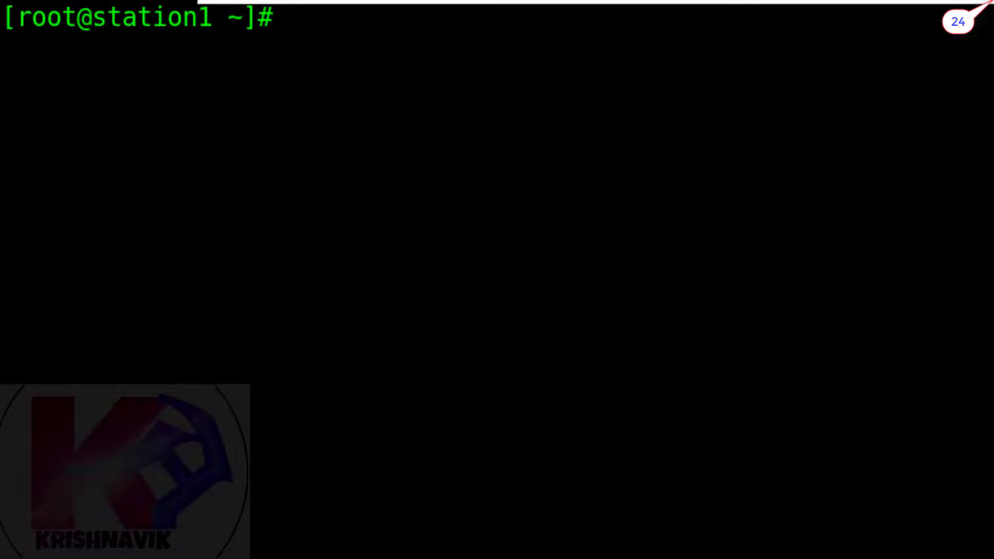
text(d)
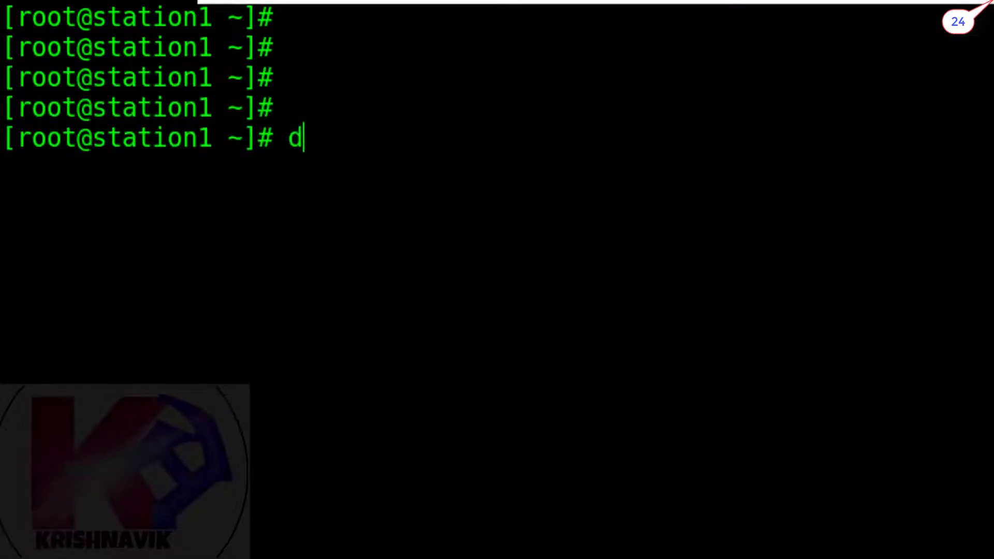
text(nf)
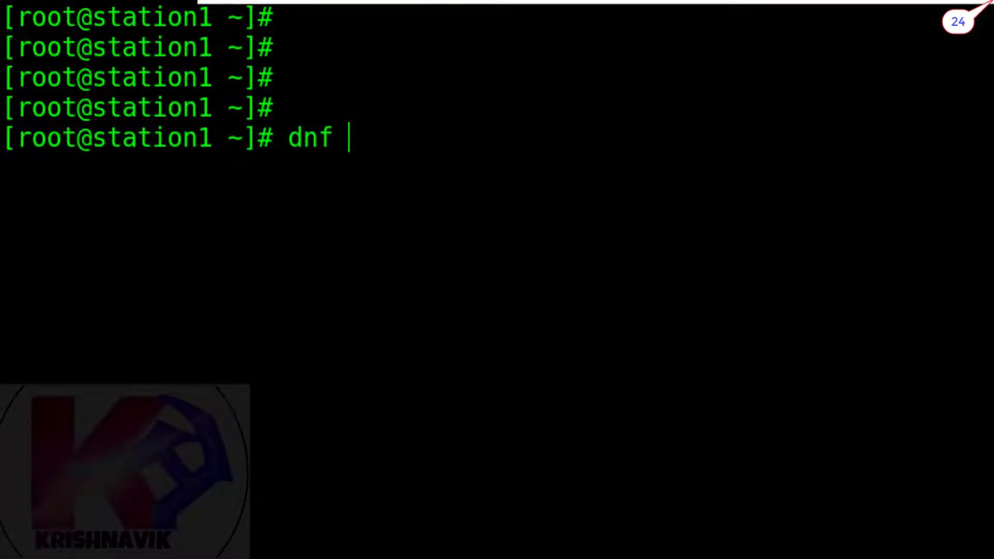
Step: Install the httpd package on station1 with 'dnf install httpd -y'
text(install)
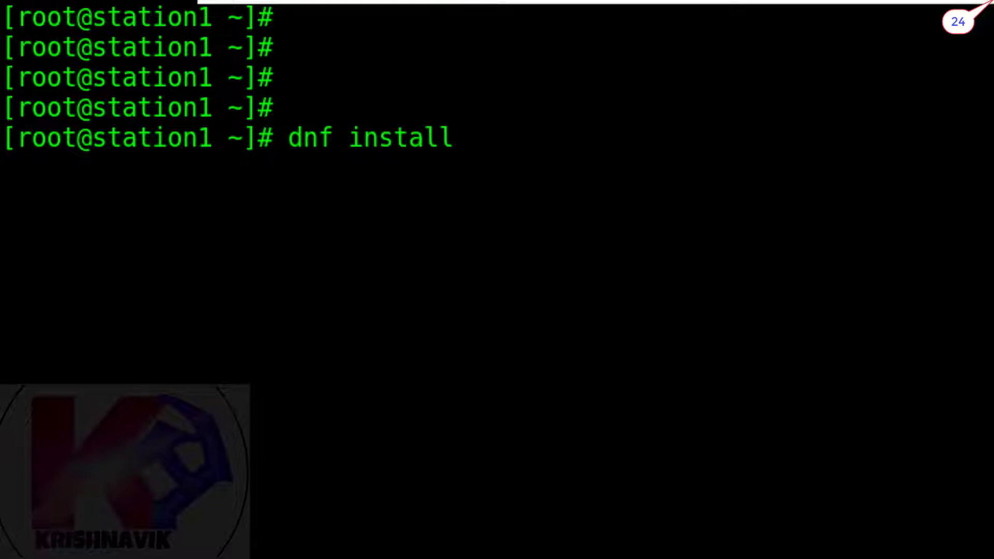
text(h)
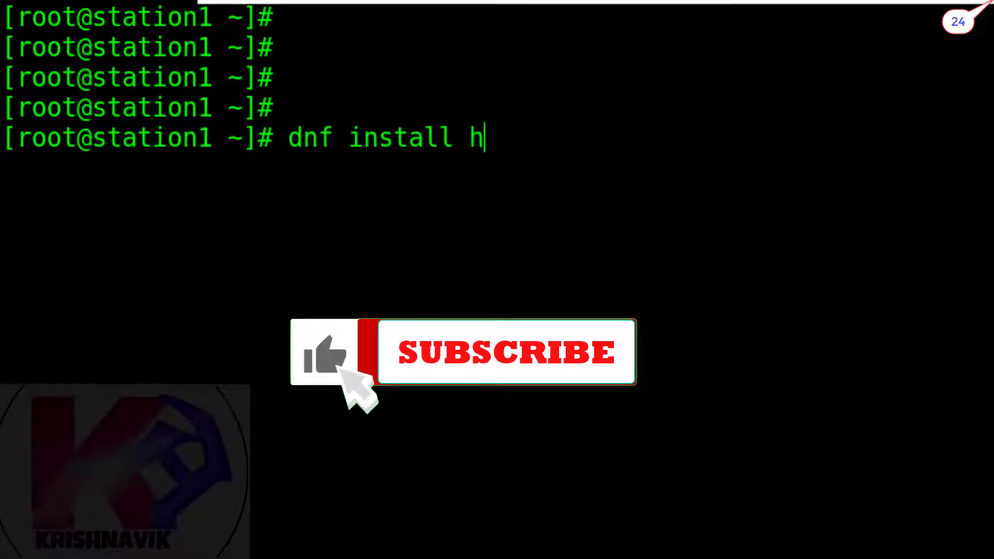
text(ttpd)
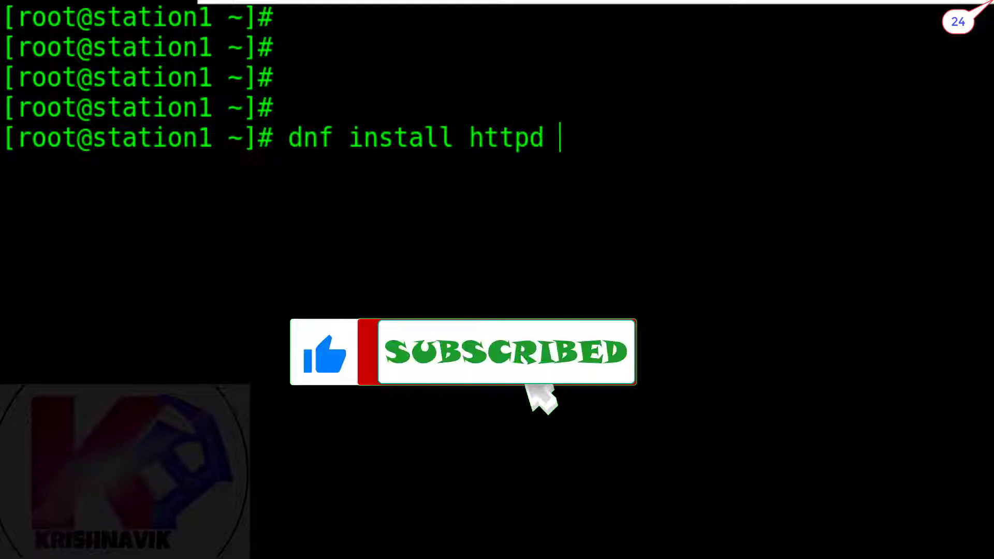
text(-y)
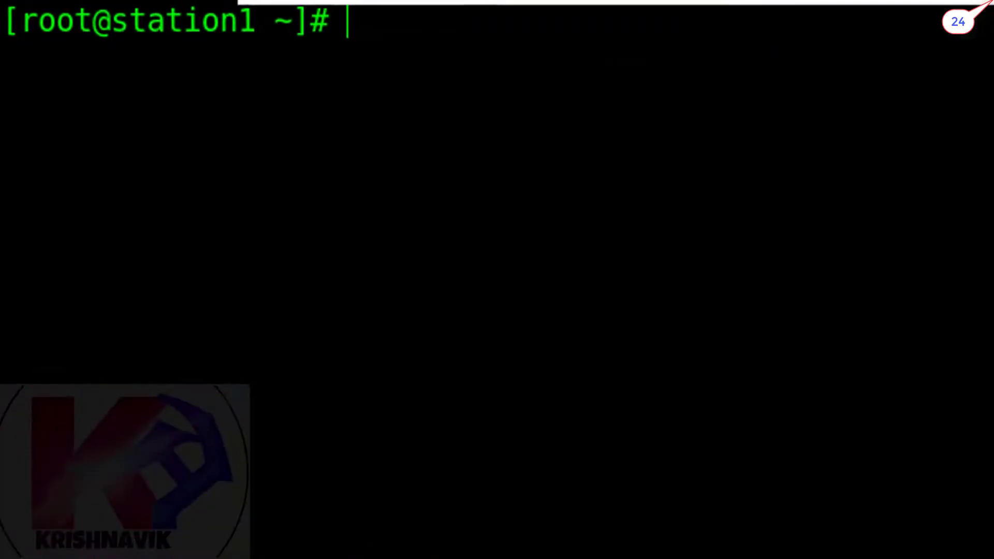
Step: Permanently add the http service to the firewall and reload firewalld
text(fir)
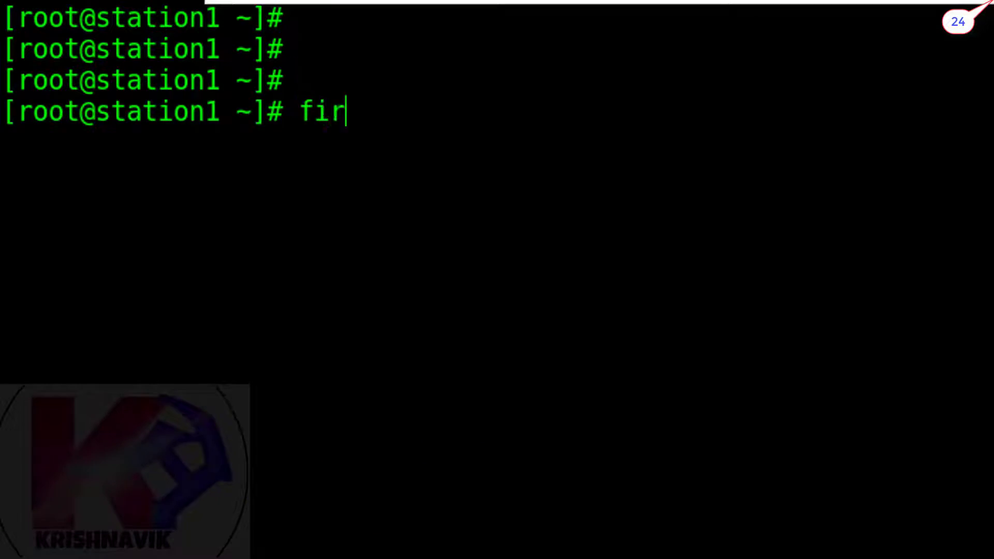
text(ewall-)
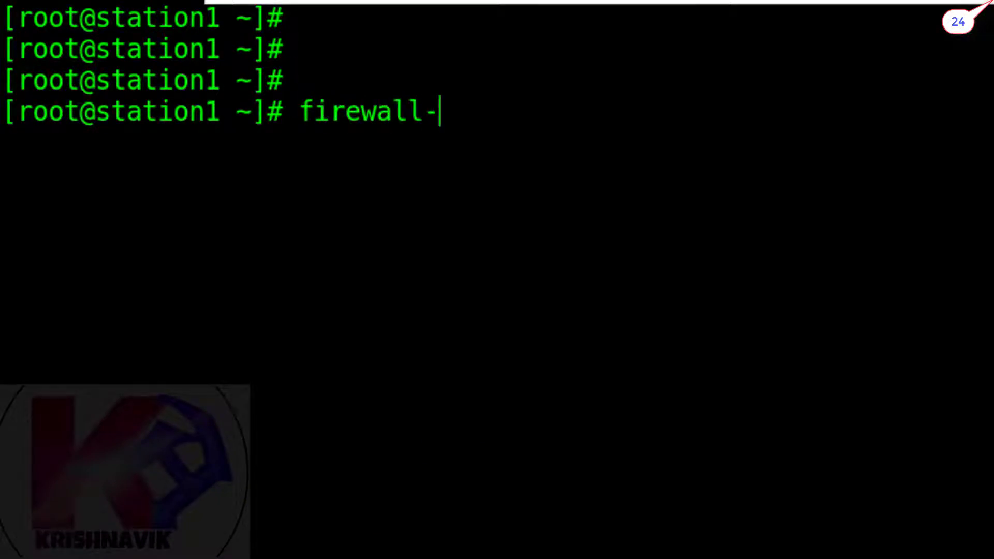
text(cmd --perm)
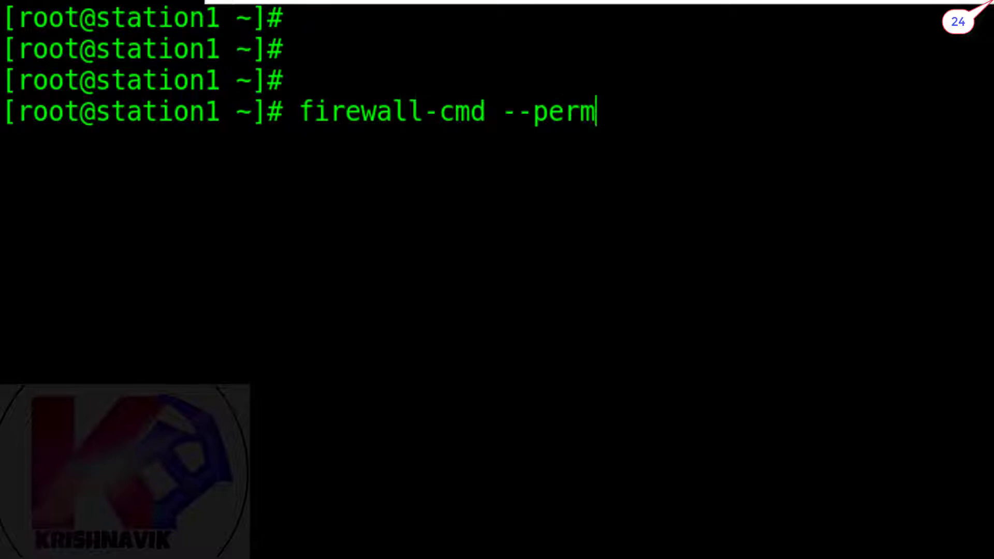
text(anent --ad)
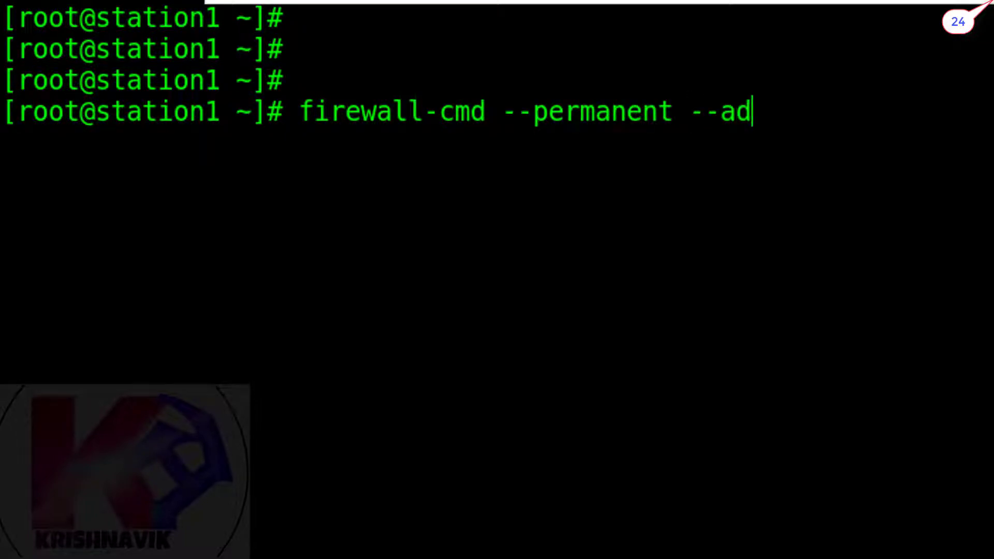
text(d-service=http)
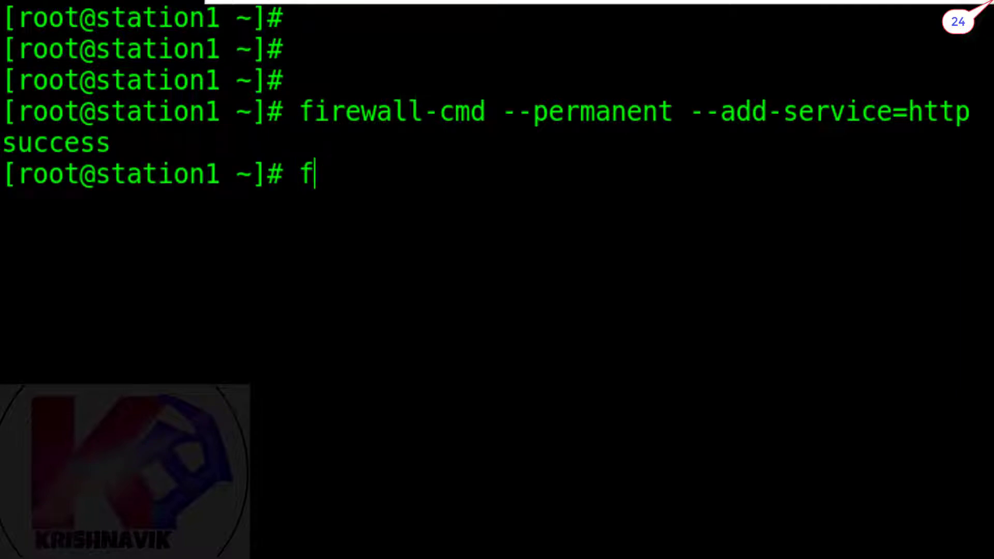
text(irewall-cmd)
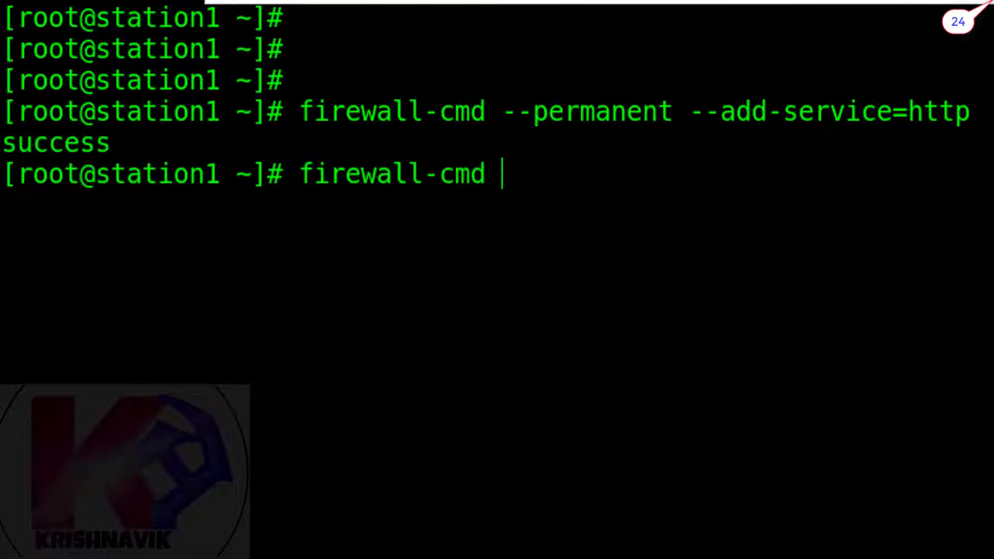
text(--reload)
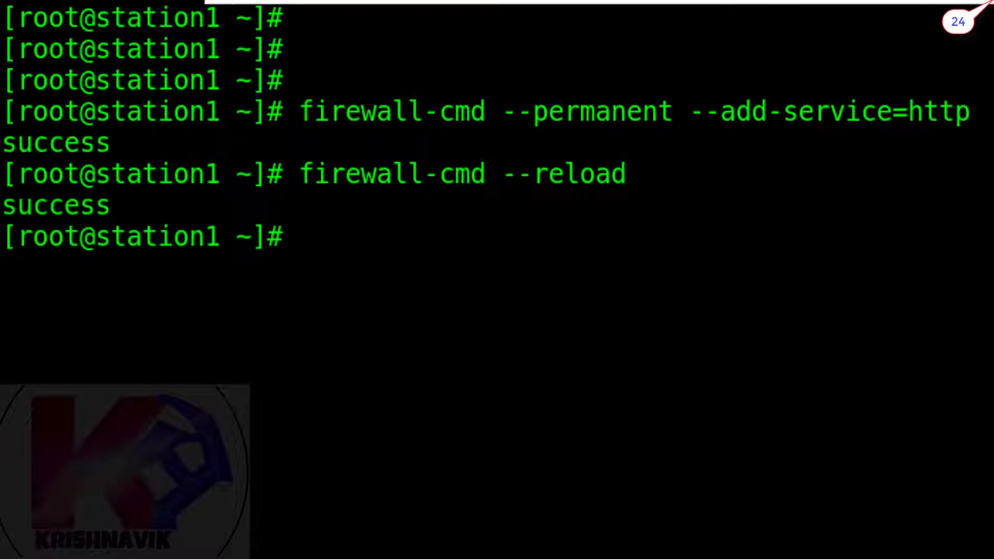
Step: Start httpd.service and enable httpd to start at boot
text(sy)
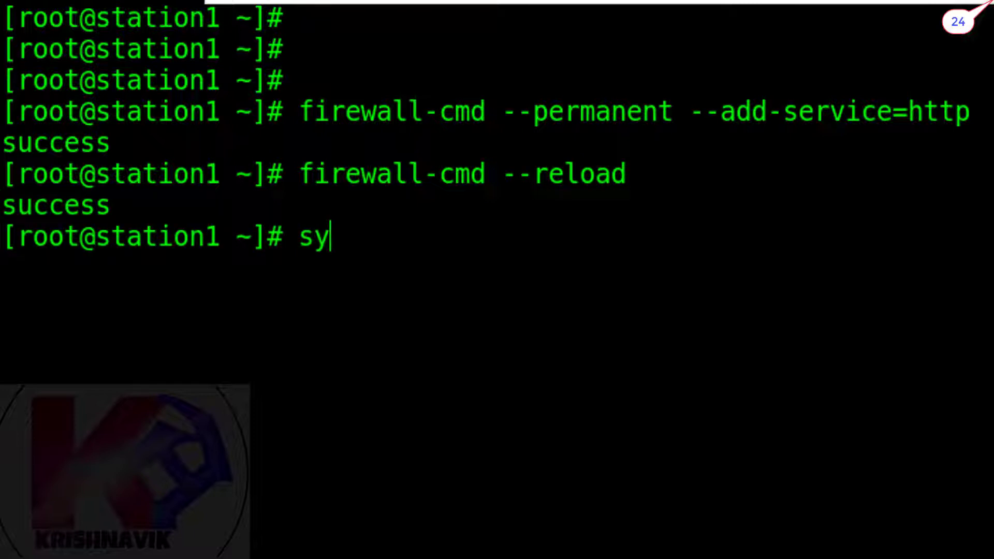
text(stemctl start)
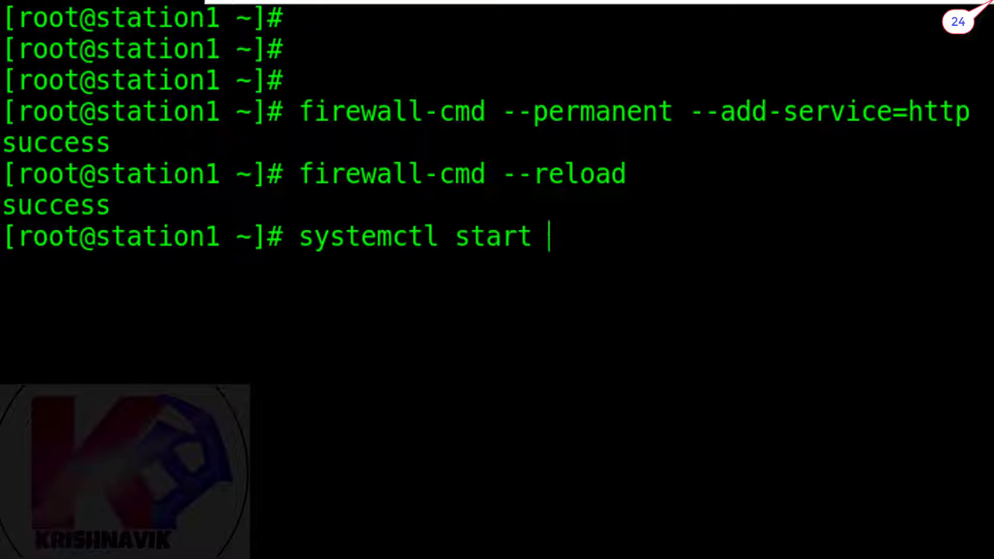
text(httpd.service)
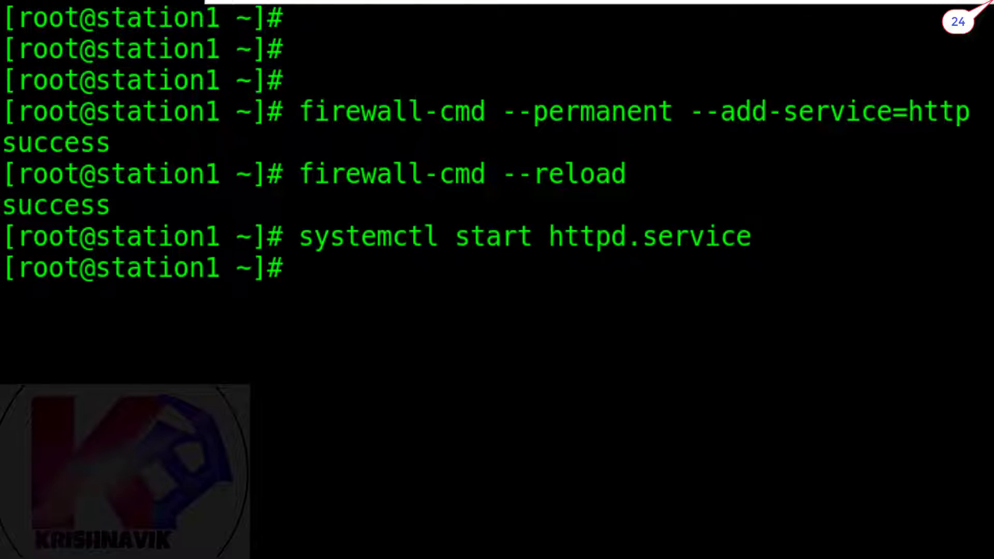
text(systemctl enable h)
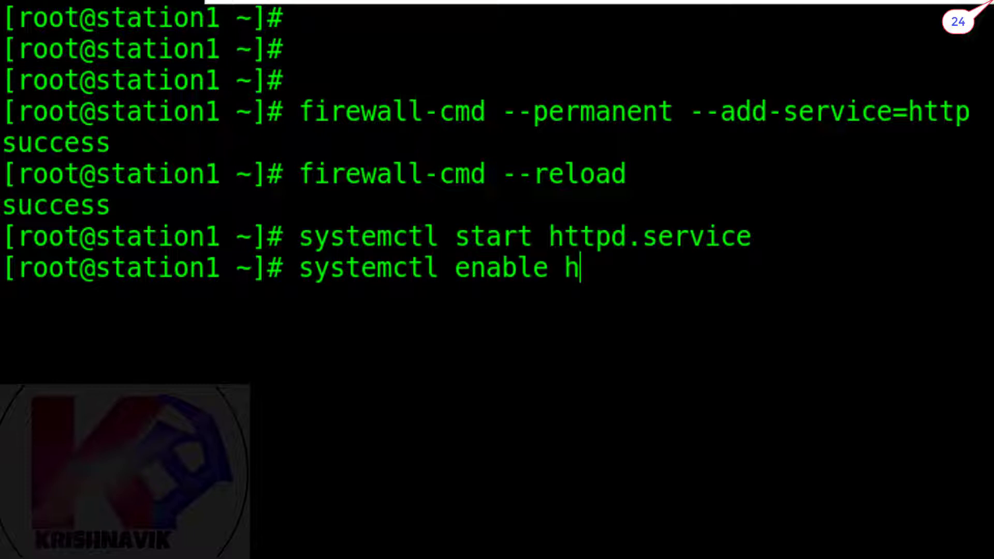
text(ttpd)
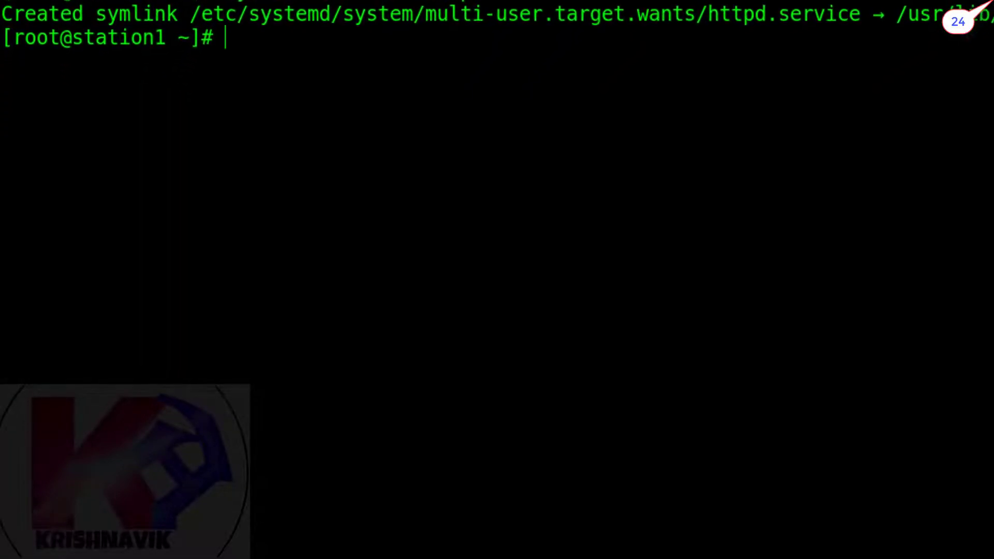
Step: List the httpd NFS SELinux booleans with 'getsebool -a | grep nfs | grep httpd'
text(getsebool -)
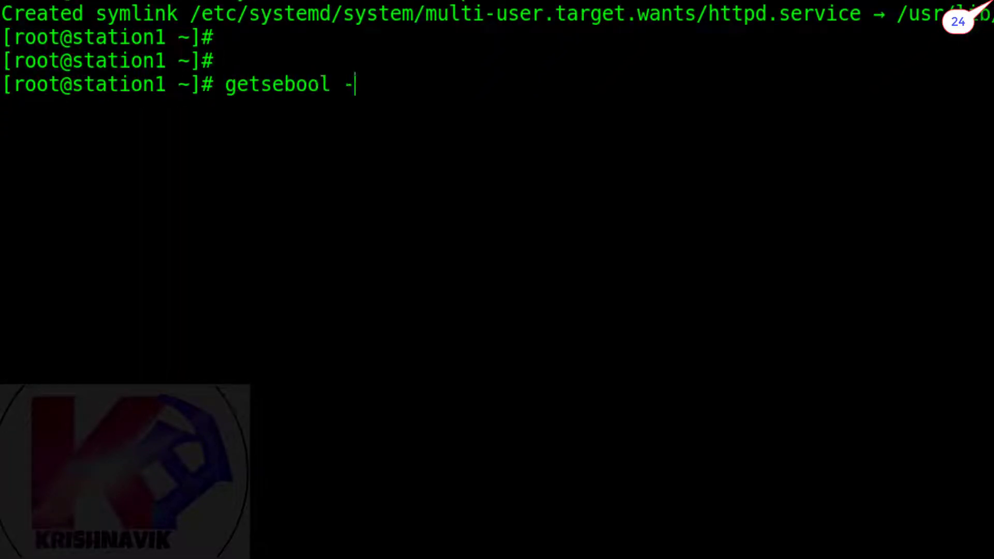
text(a | grep)
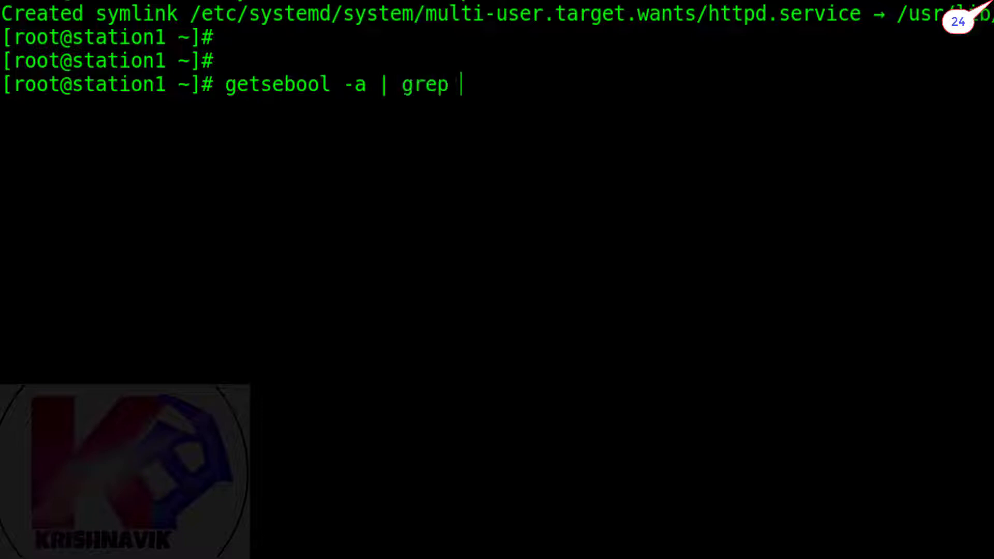
text(nfs | grep httpd)
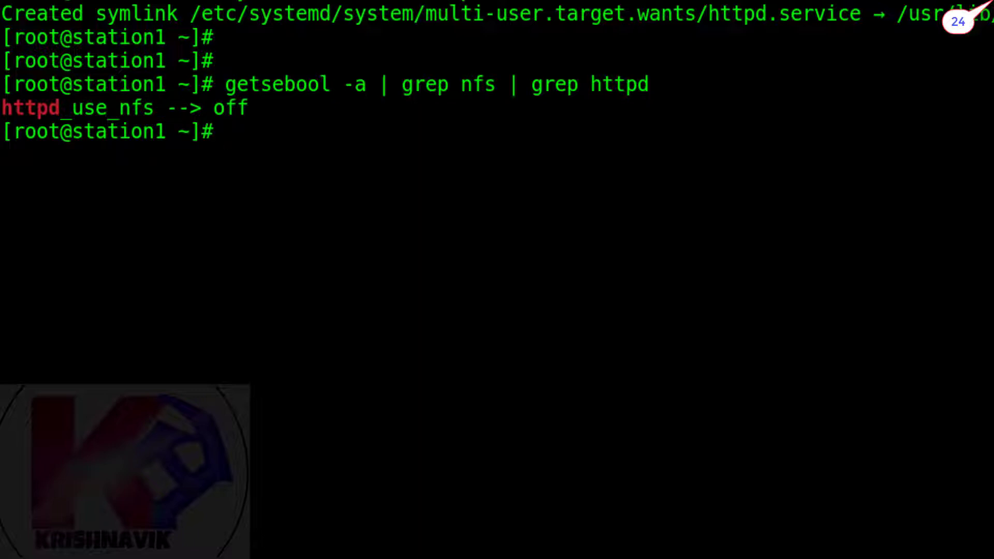
key(Return)
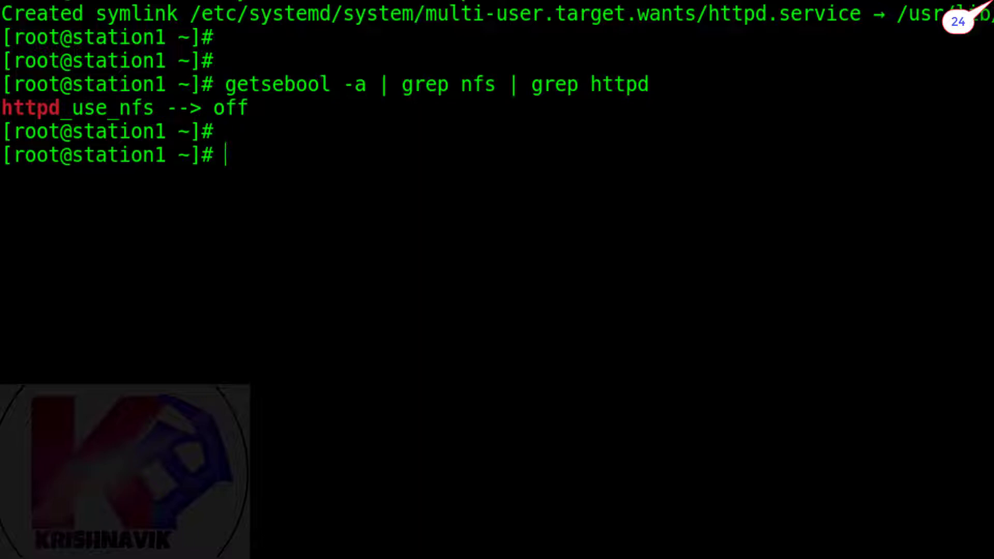
Step: Set httpd_use_nfs on with 'setsebool -P', recheck it, and check httpd status
text(setsebool -P)
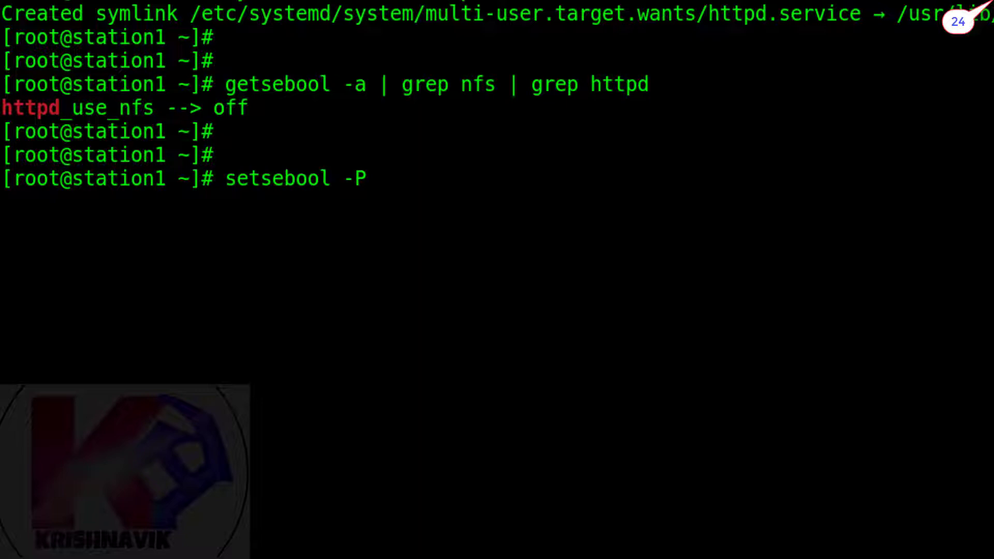
text(httpd_use_nfs on)
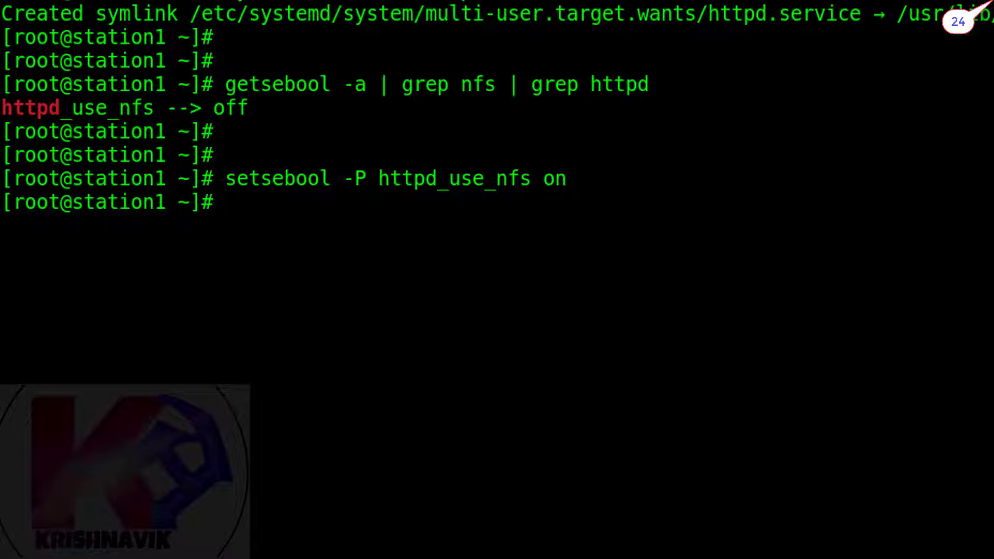
text(getsebool -a | grep nfs | grep httpd)
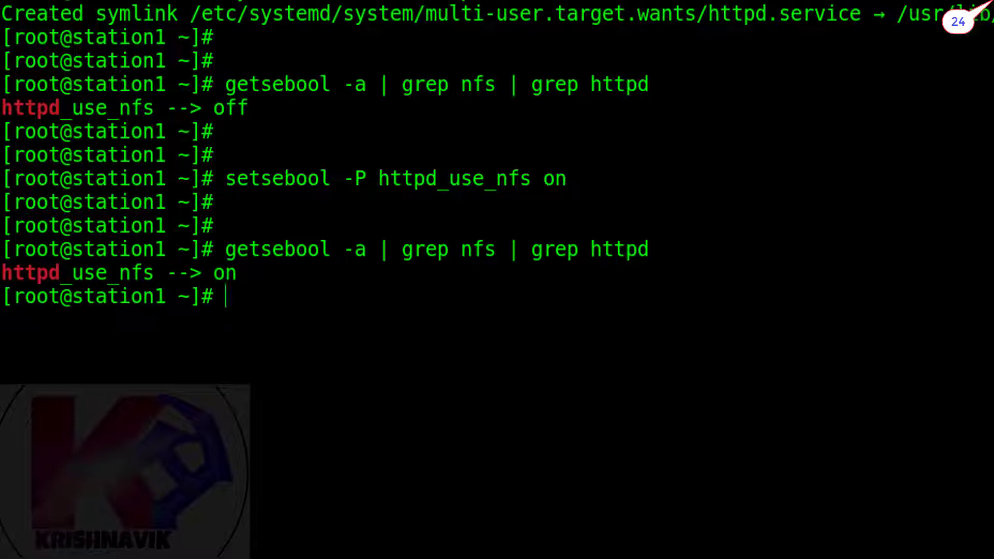
text(systemctl status)
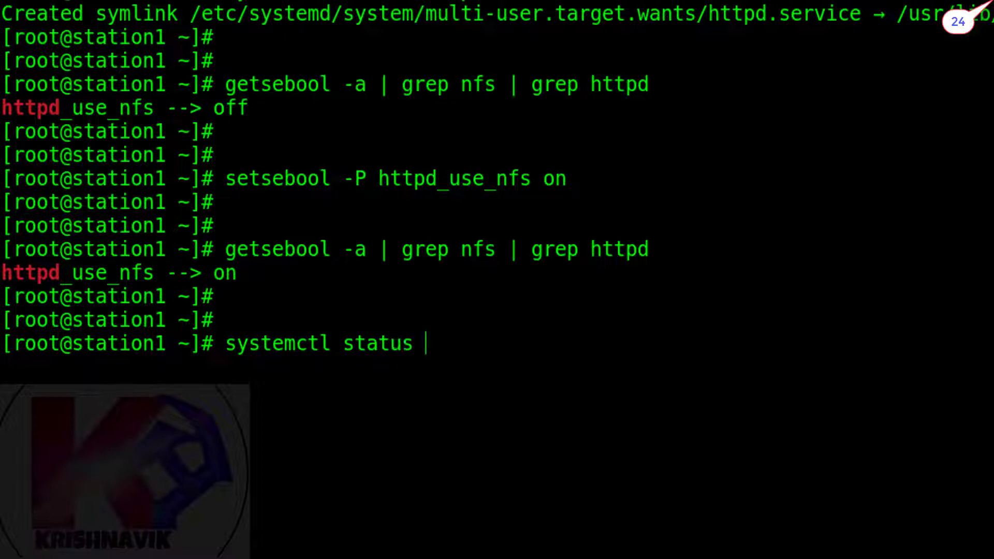
text(httpd)
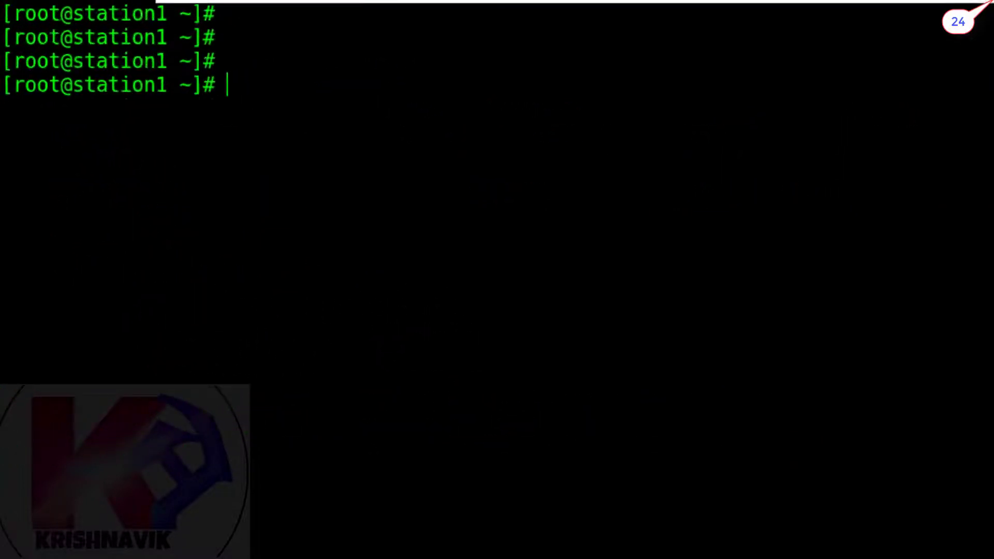
Step: Exit the remote session and launch Firefox from the Activities overview
text(ex)
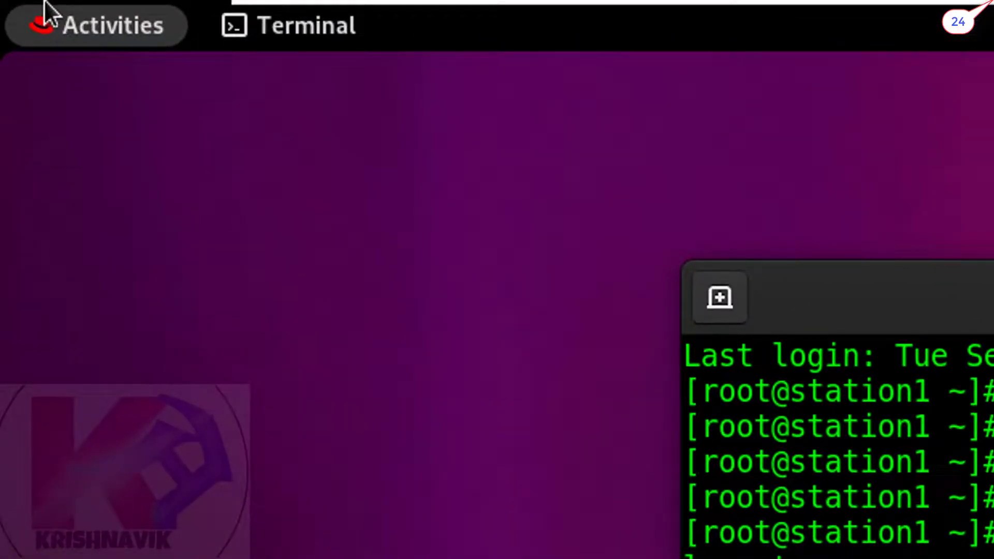
click(95, 25)
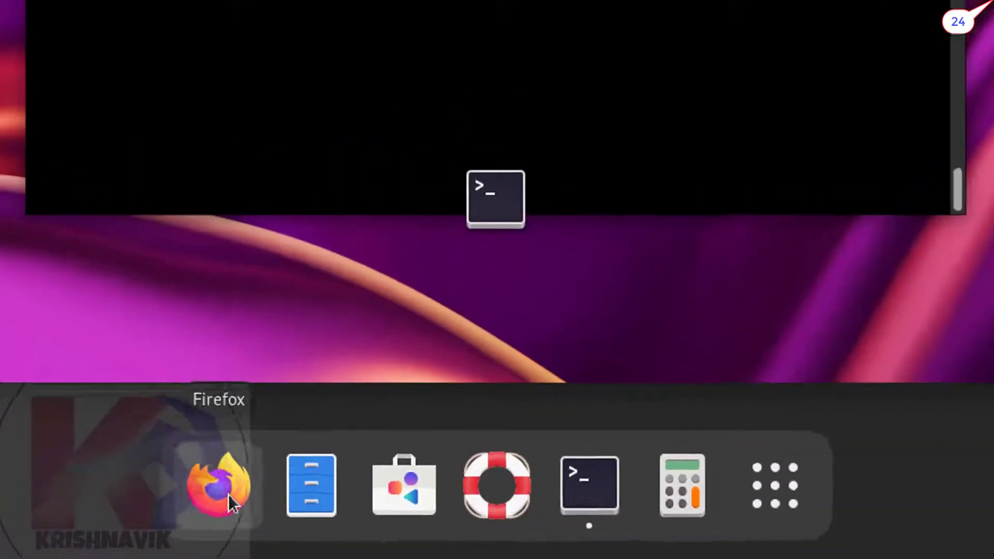
click(218, 485)
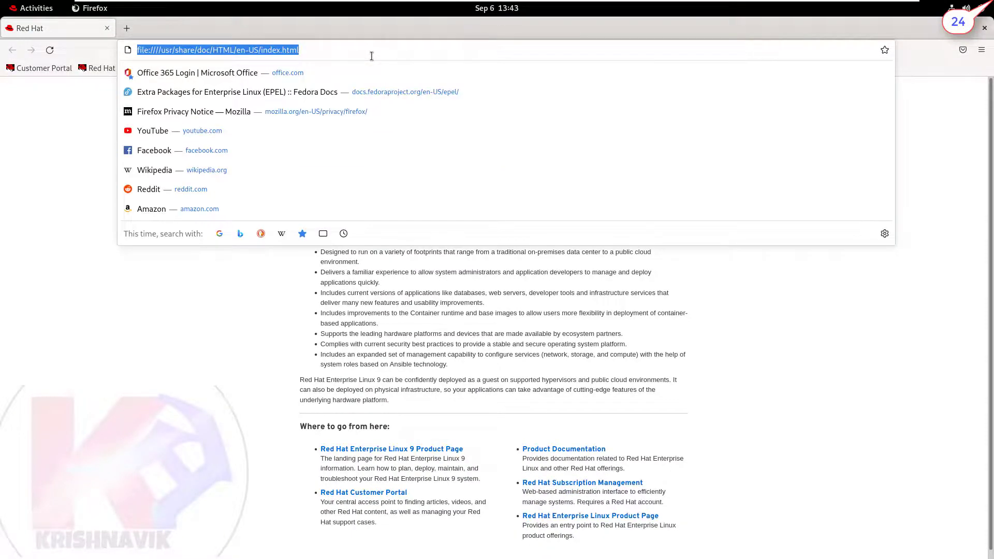
text(htt)
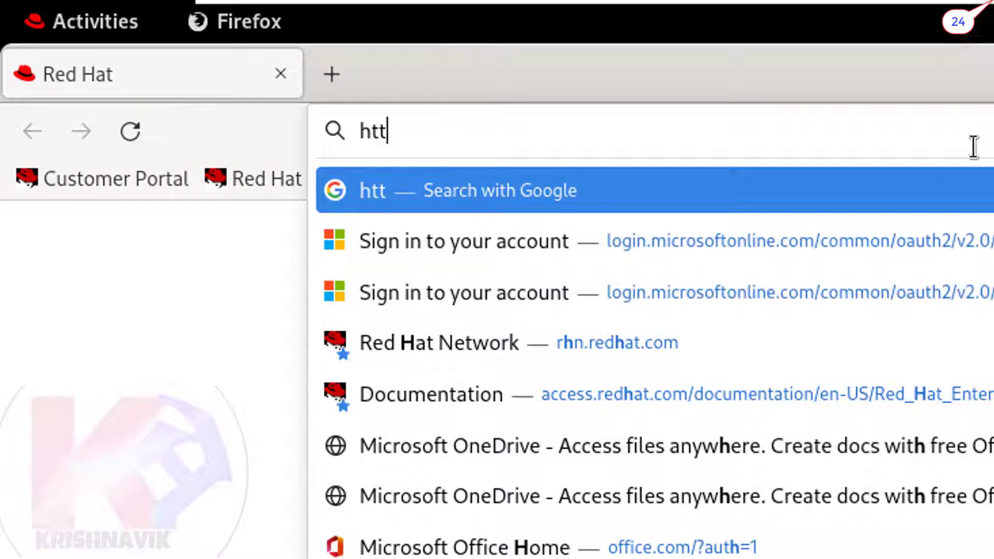
text(p://192)
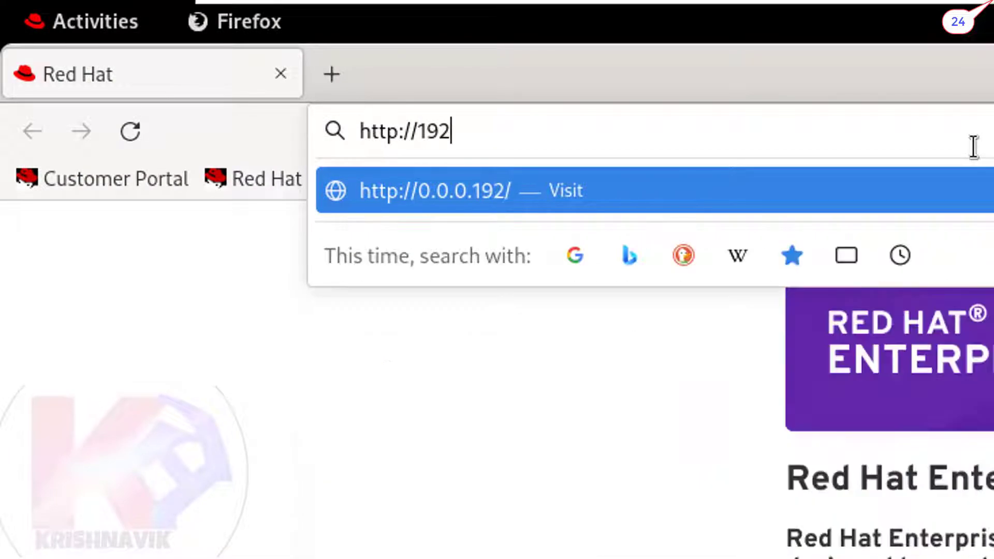
text(.168)
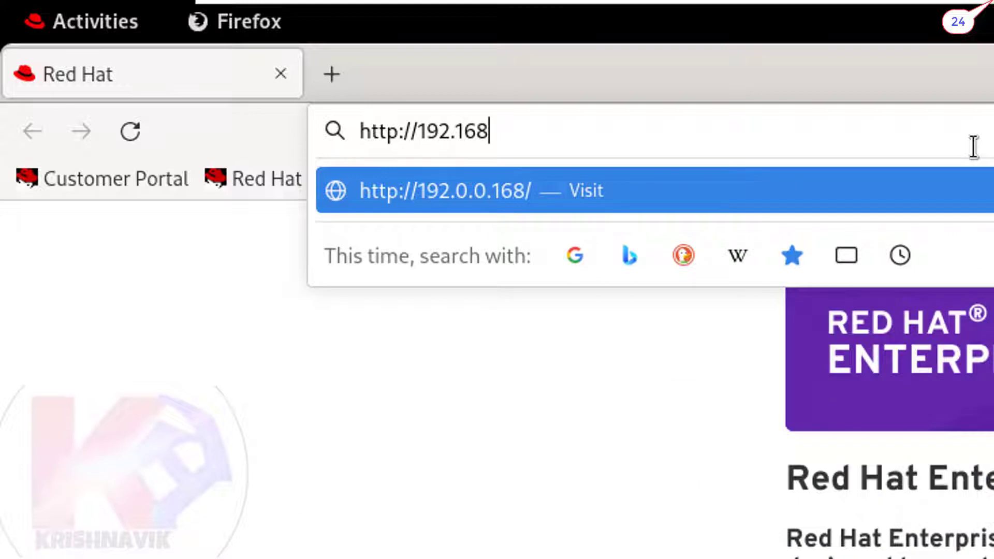